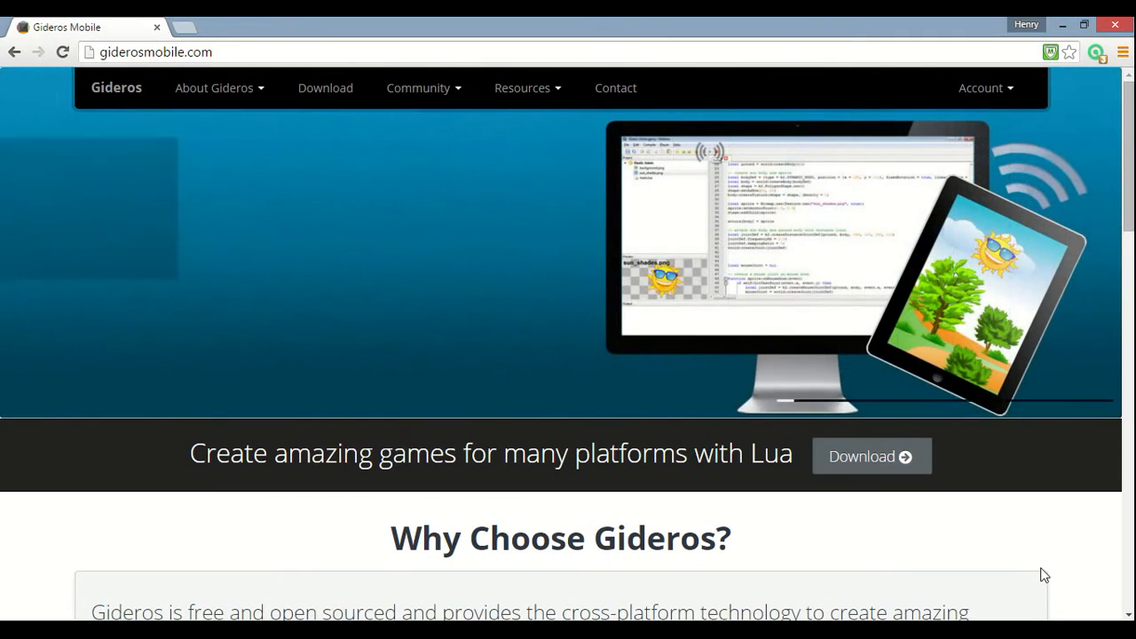
Step: Browse the Gideros home page, briefly peeking at the Community menu without choosing anything
{"action": "scroll", "scroll_direction": "down", "scroll_amount": 3}
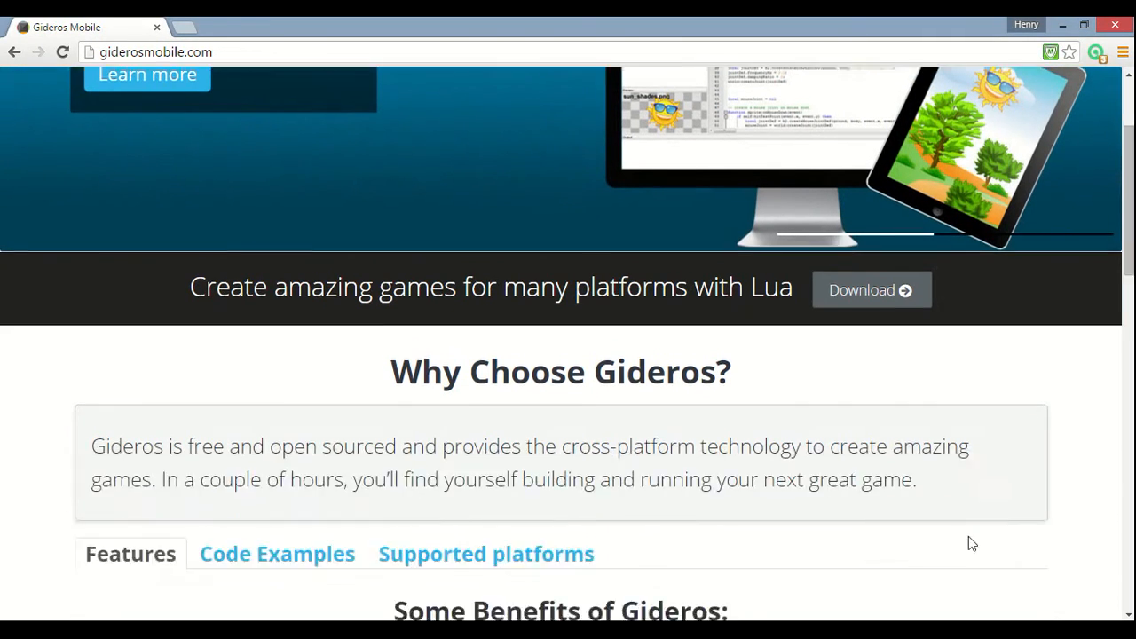
{"action": "scroll", "scroll_direction": "up", "scroll_amount": 3}
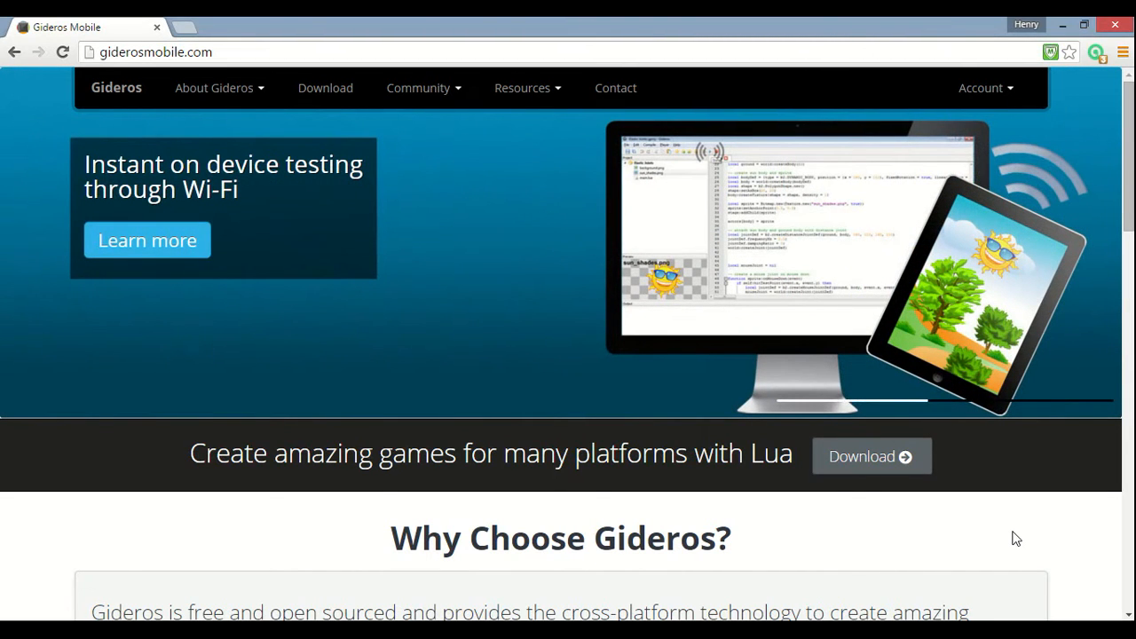
{"action": "scroll", "scroll_direction": "down", "scroll_amount": 3}
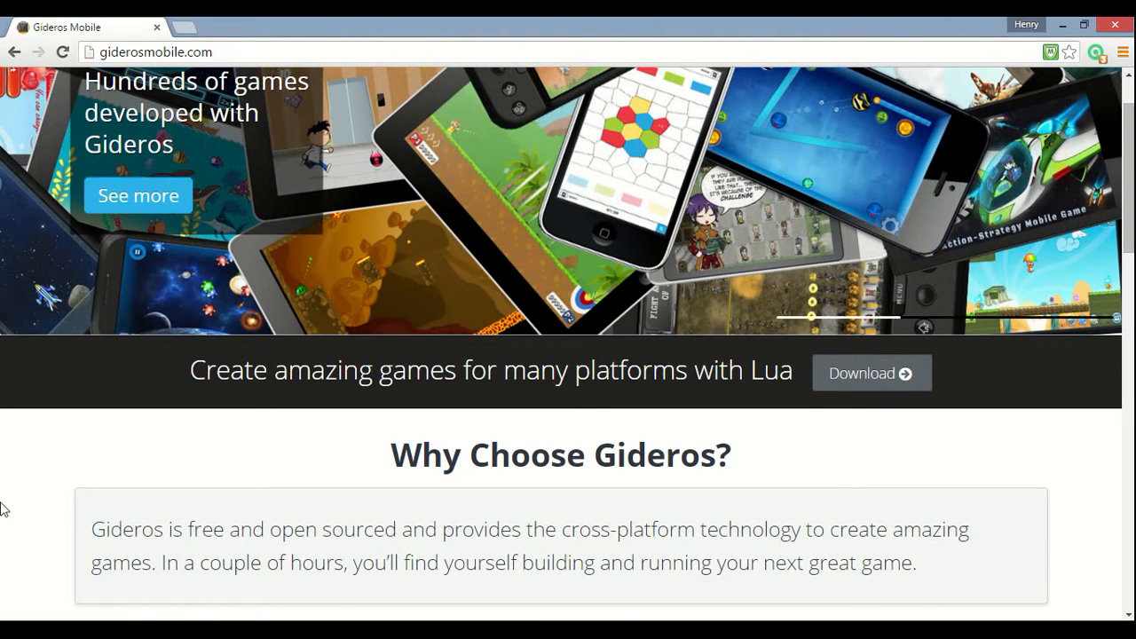
{"action": "left_click_drag", "start_coordinate": [89, 529], "coordinate": [373, 529]}
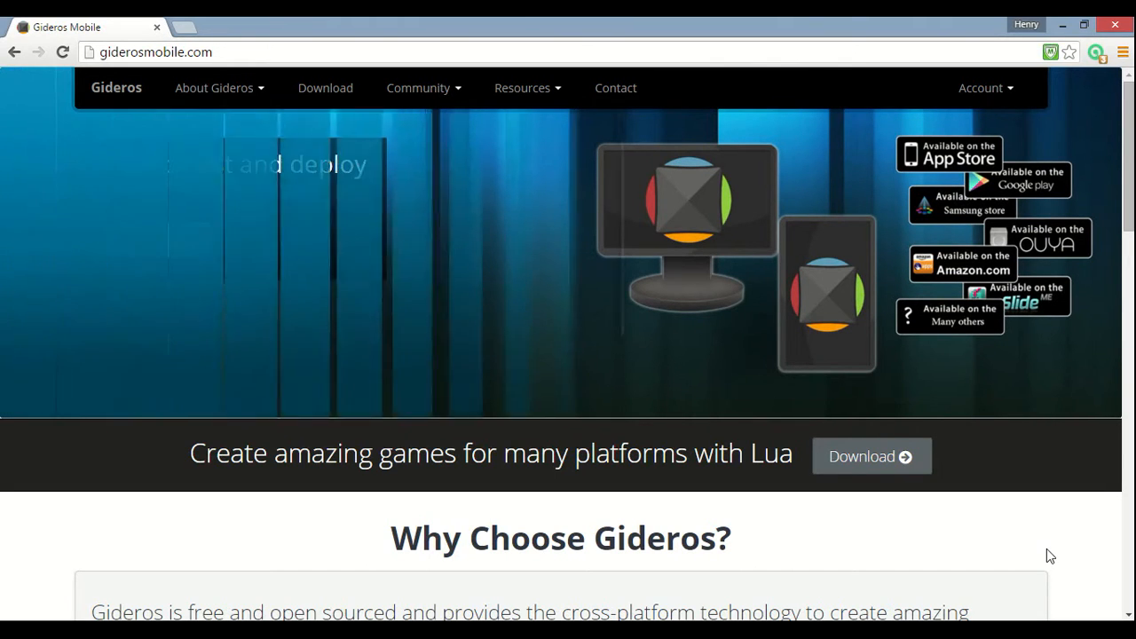
{"action": "scroll", "scroll_direction": "down", "scroll_amount": 3}
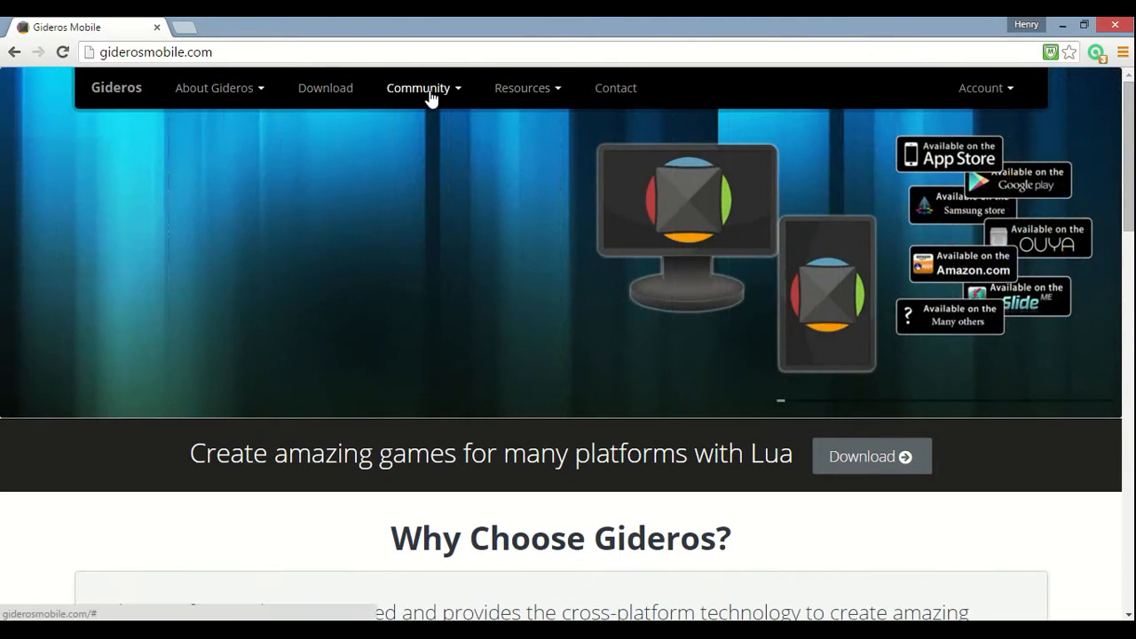
{"action": "left_click", "coordinate": [418, 87]}
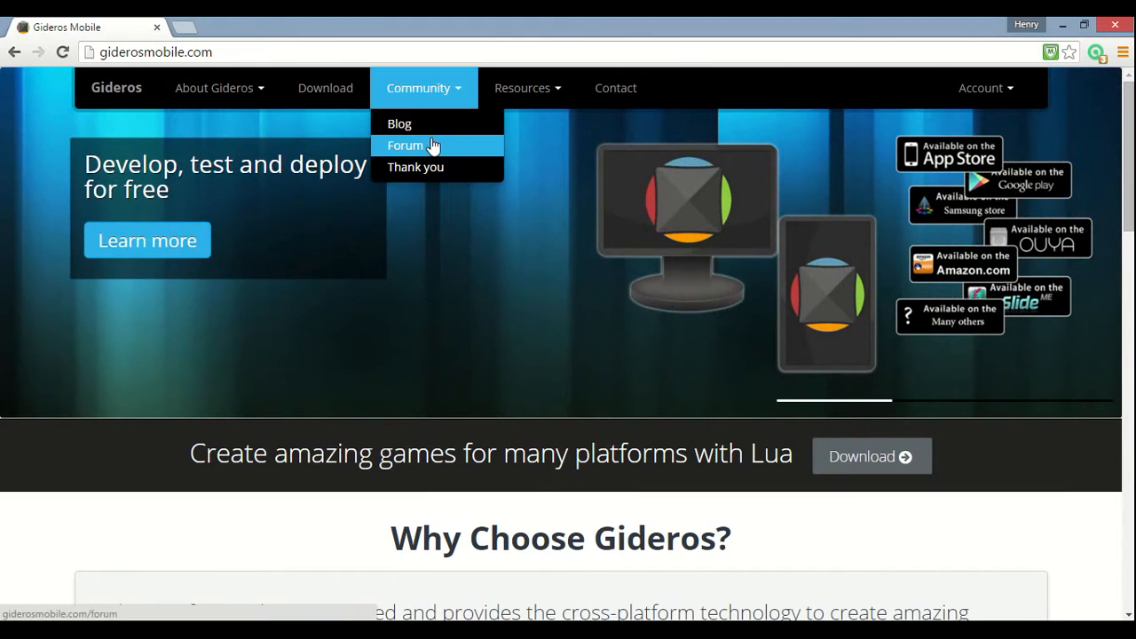
{"action": "left_click", "coordinate": [404, 145]}
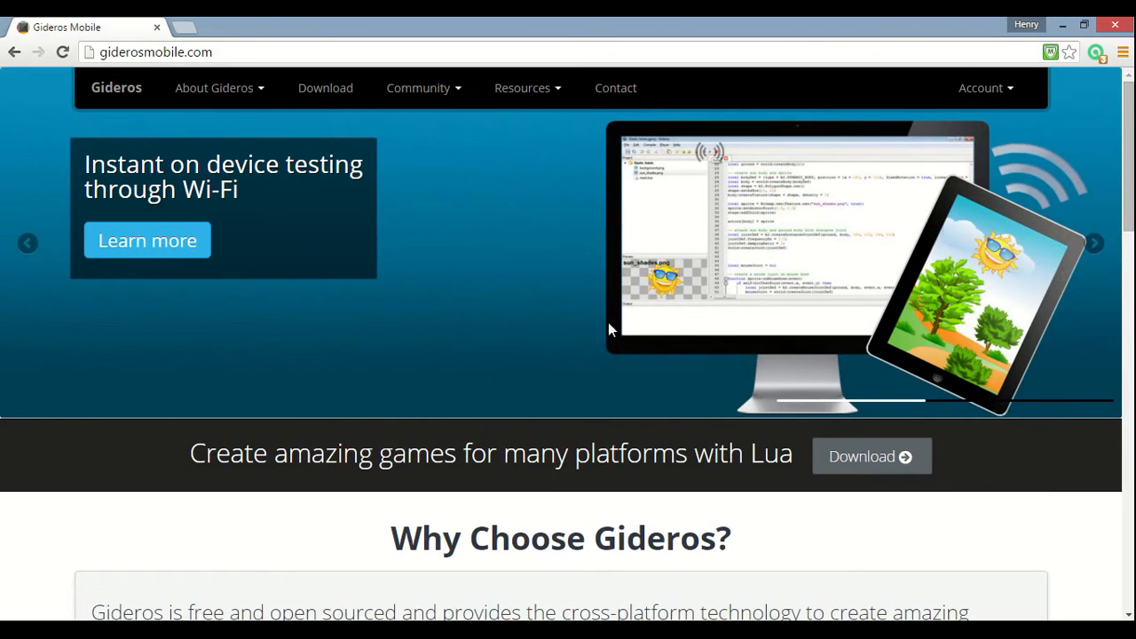
{"action": "mouse_move", "coordinate": [403, 208]}
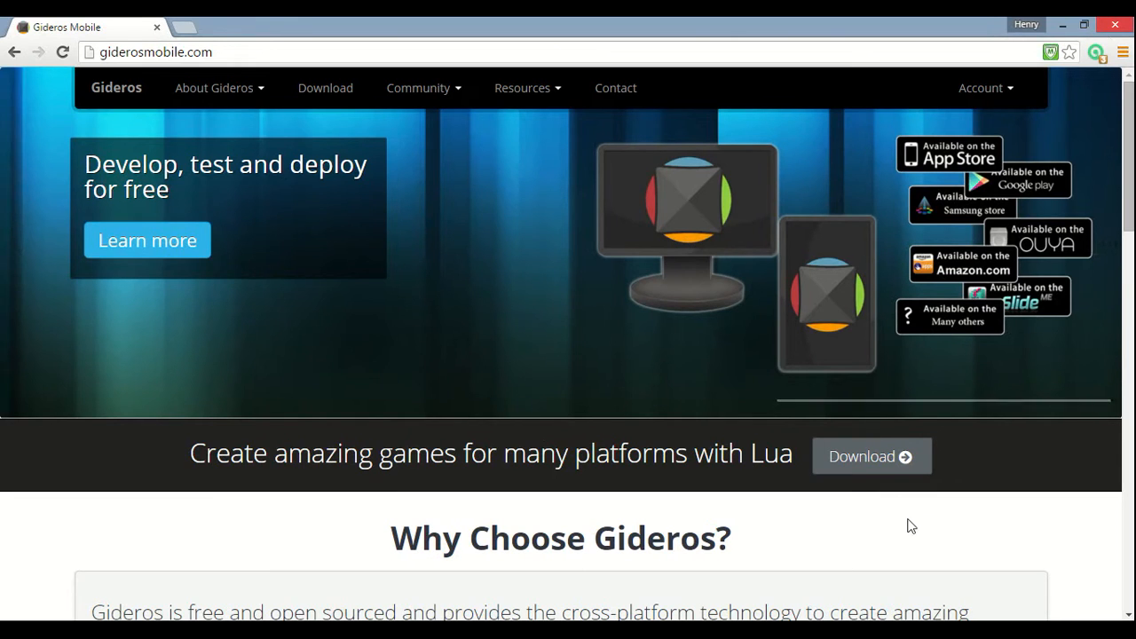
{"action": "scroll", "scroll_direction": "down", "scroll_amount": 3}
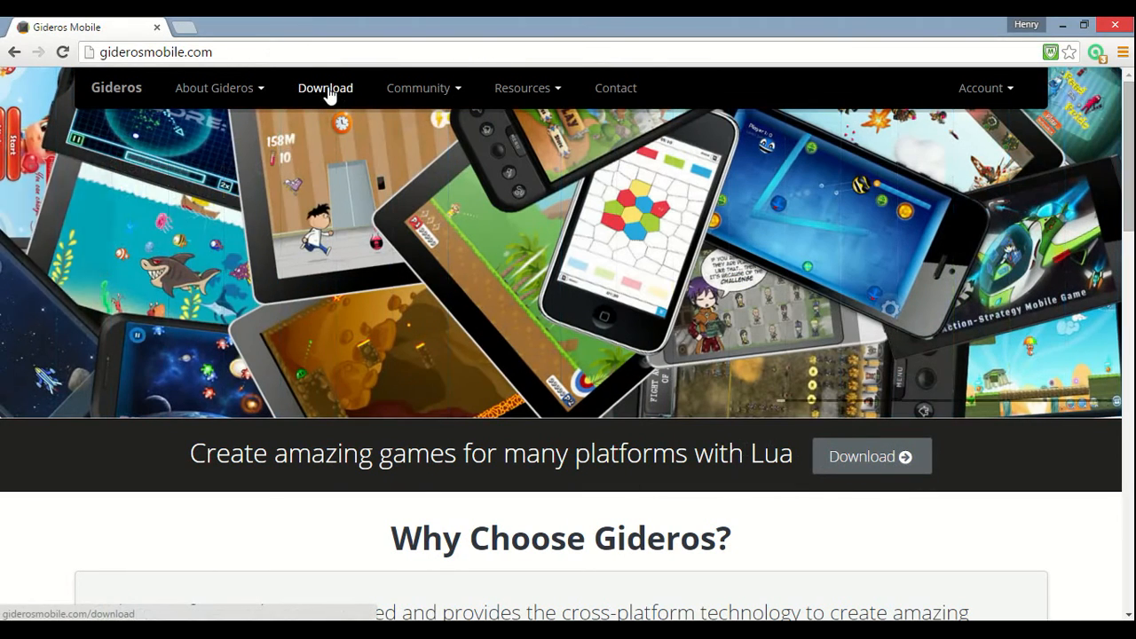
Step: Go to the Download page and review the latest release, source and supported systems details
{"action": "left_click", "coordinate": [325, 87]}
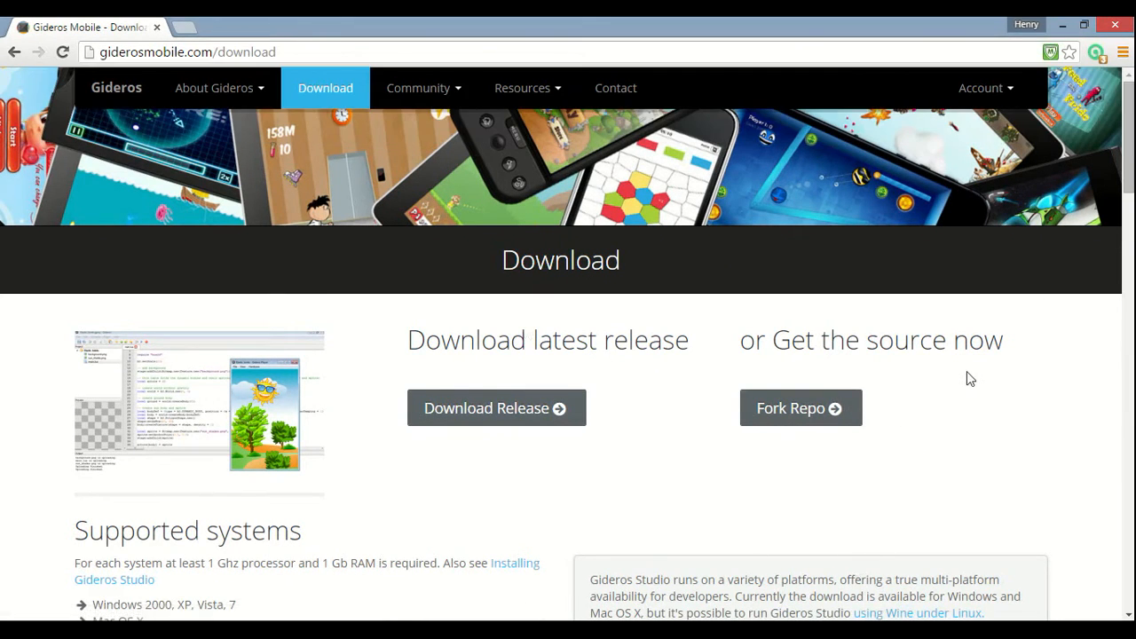
{"action": "scroll", "scroll_direction": "down", "scroll_amount": 3}
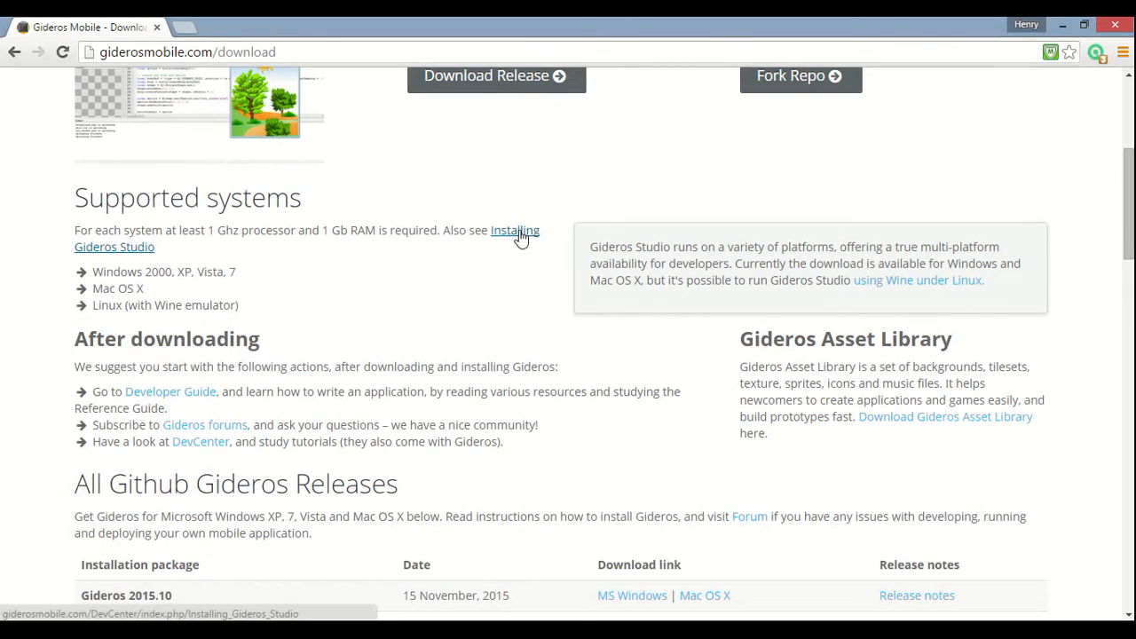
{"action": "mouse_move", "coordinate": [487, 236]}
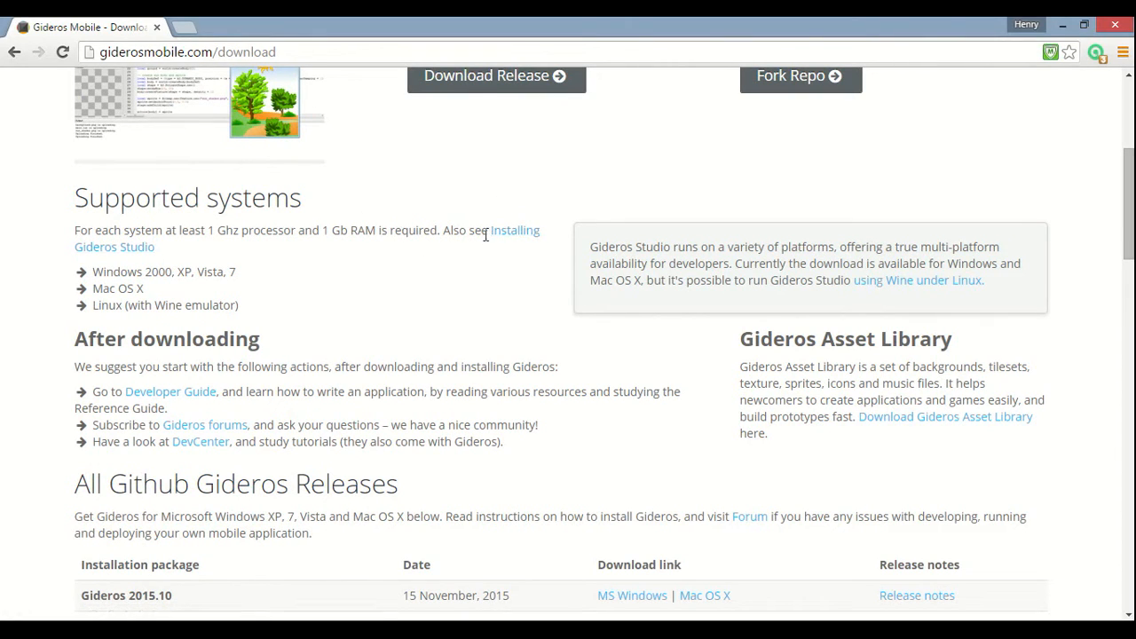
{"action": "mouse_move", "coordinate": [514, 230]}
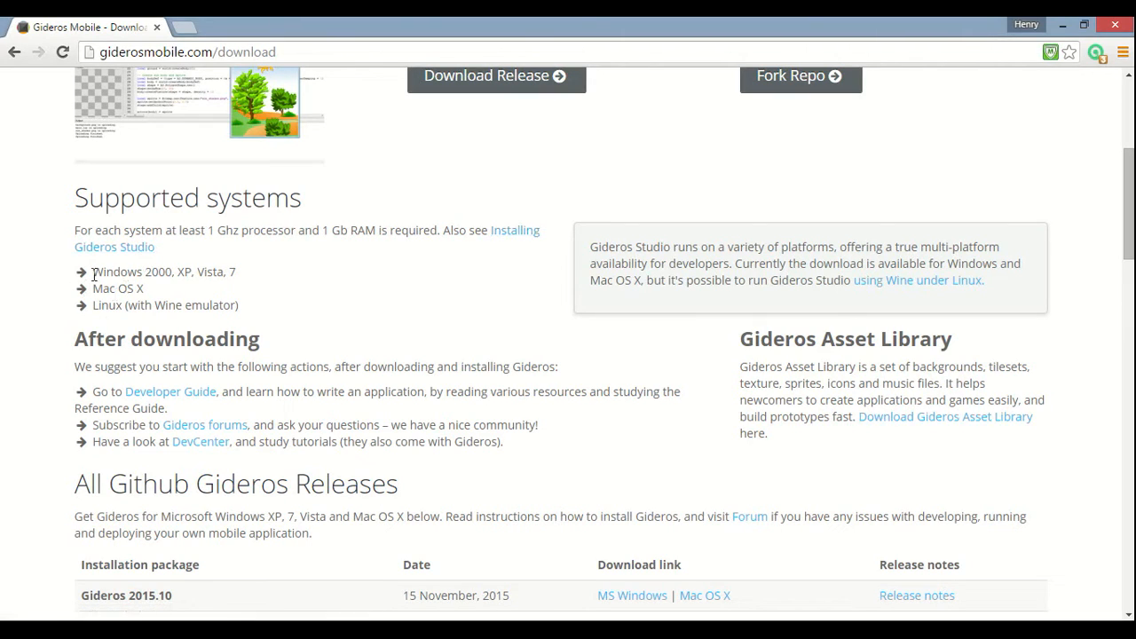
{"action": "left_click_drag", "start_coordinate": [92, 272], "coordinate": [236, 271]}
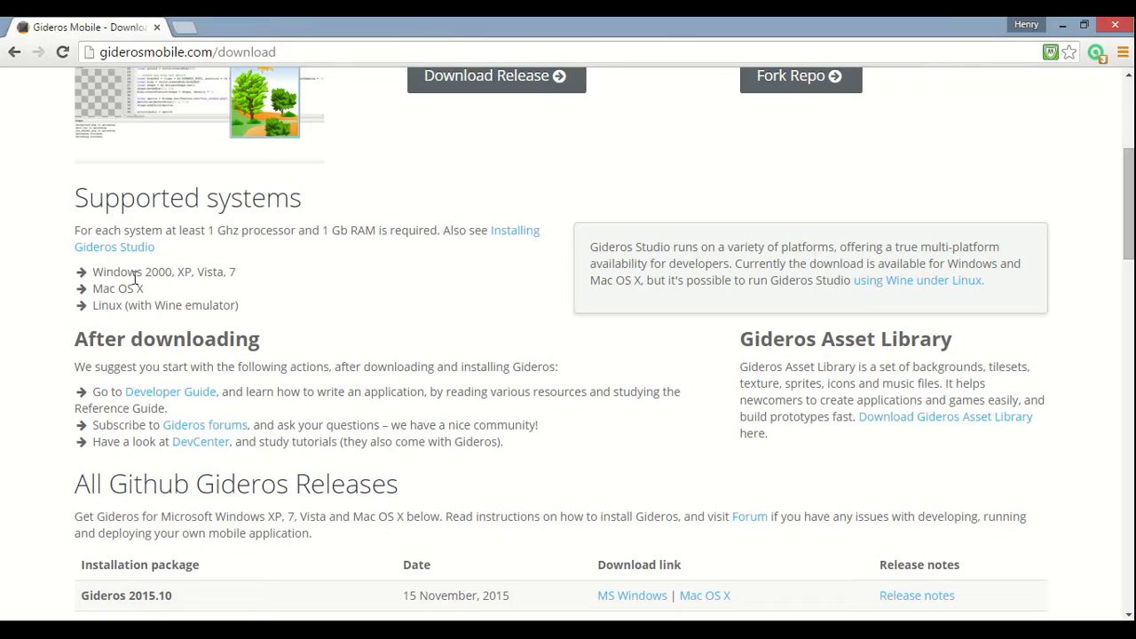
{"action": "left_click_drag", "start_coordinate": [147, 271], "coordinate": [236, 271]}
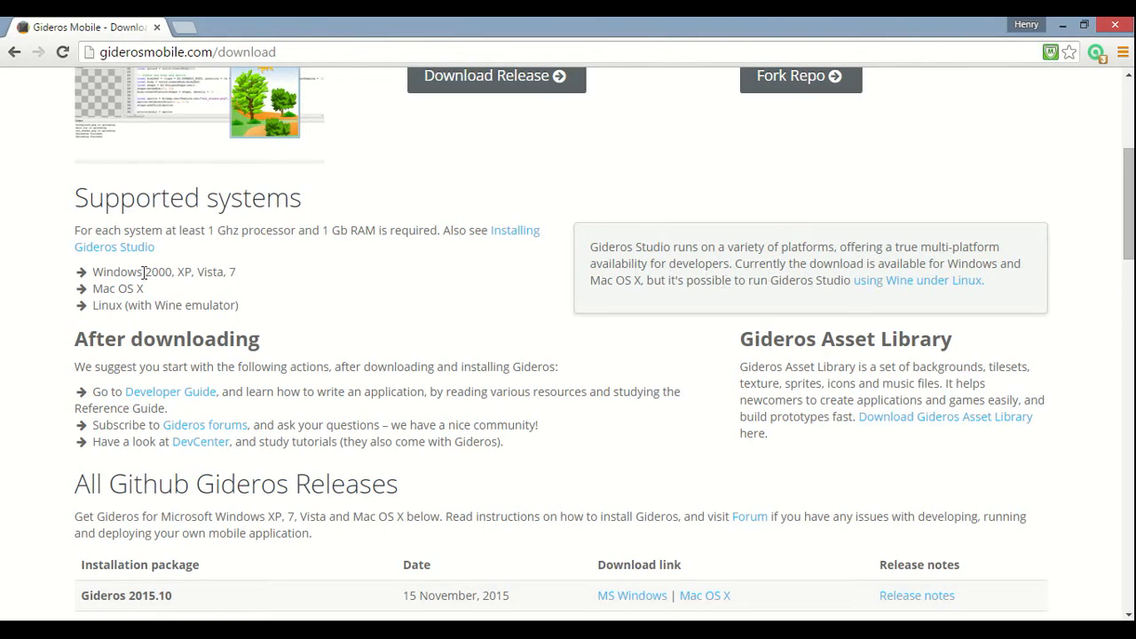
{"action": "double_click", "coordinate": [232, 271]}
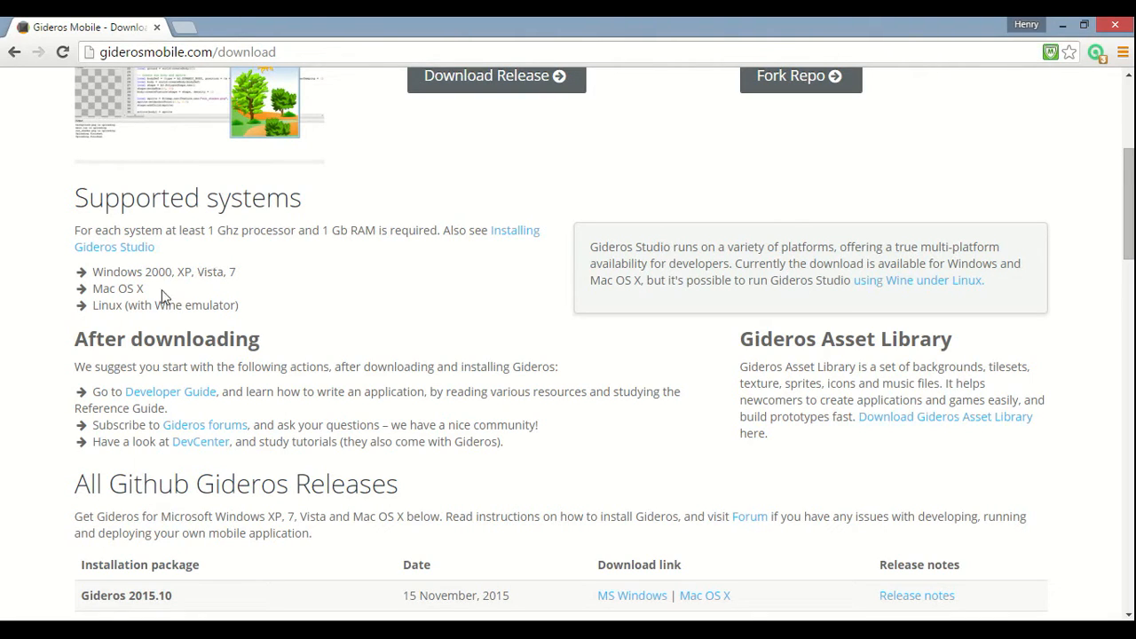
{"action": "double_click", "coordinate": [116, 289]}
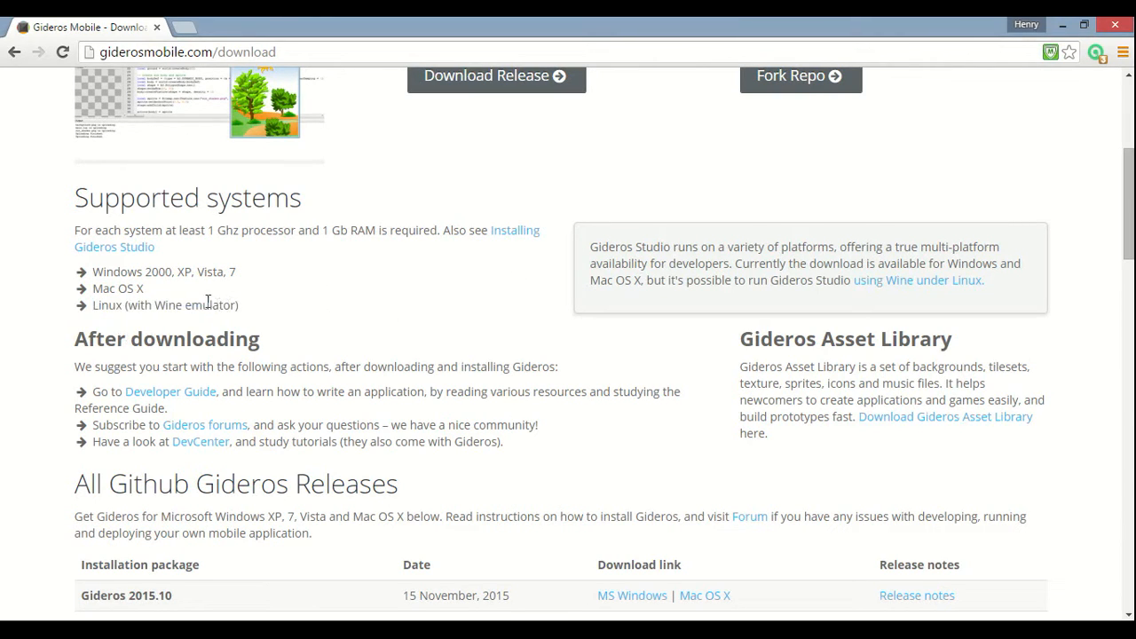
{"action": "left_click_drag", "start_coordinate": [93, 288], "coordinate": [237, 305]}
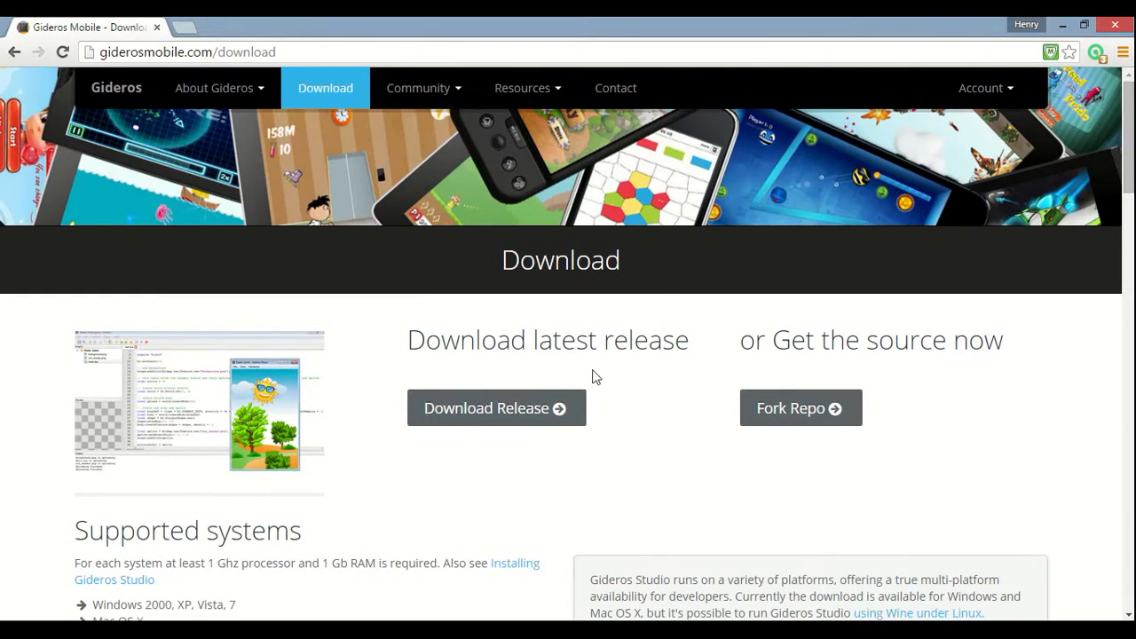
{"action": "mouse_move", "coordinate": [690, 326]}
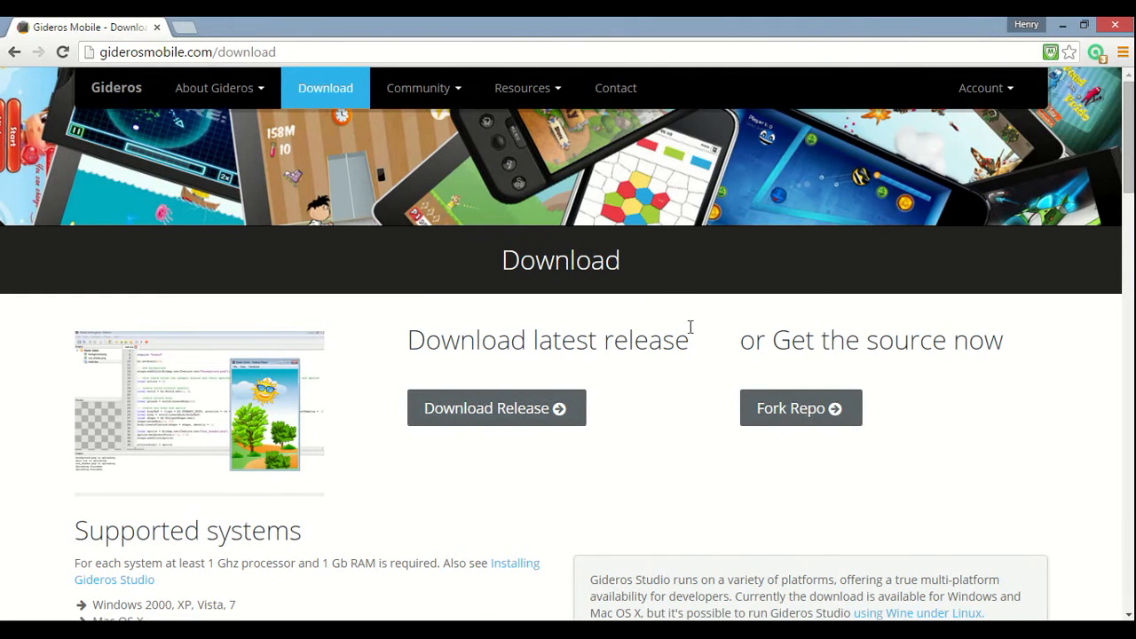
{"action": "scroll", "scroll_direction": "down", "scroll_amount": 3}
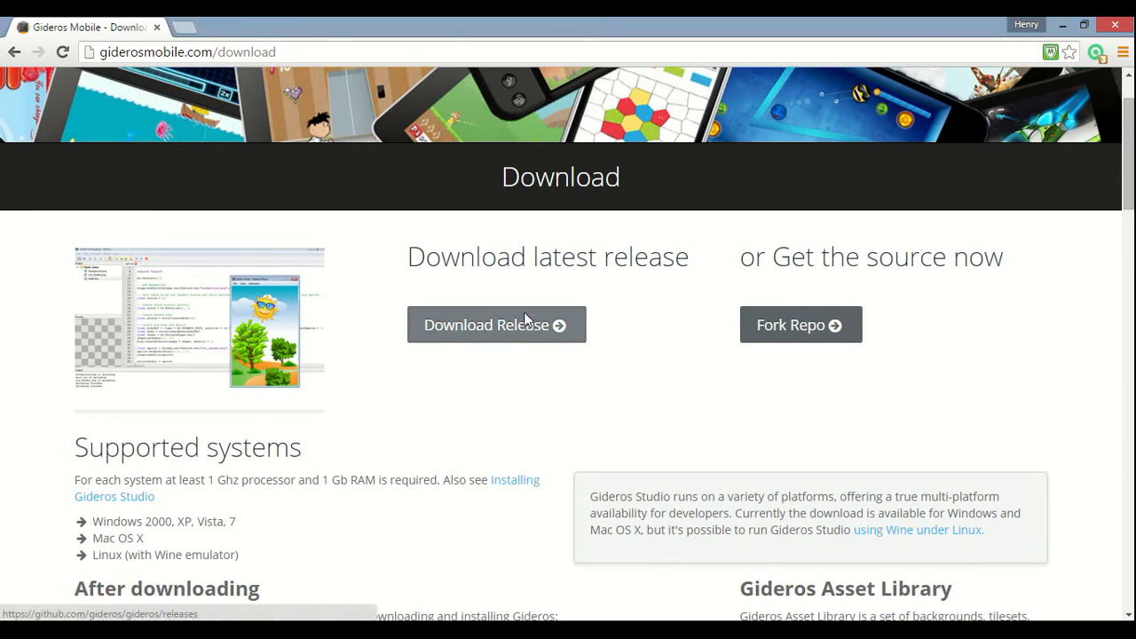
Step: Follow the latest-release link to GitHub's Gideros 2015.10 notes and glance at the touch pressure commit
{"action": "left_click", "coordinate": [496, 324]}
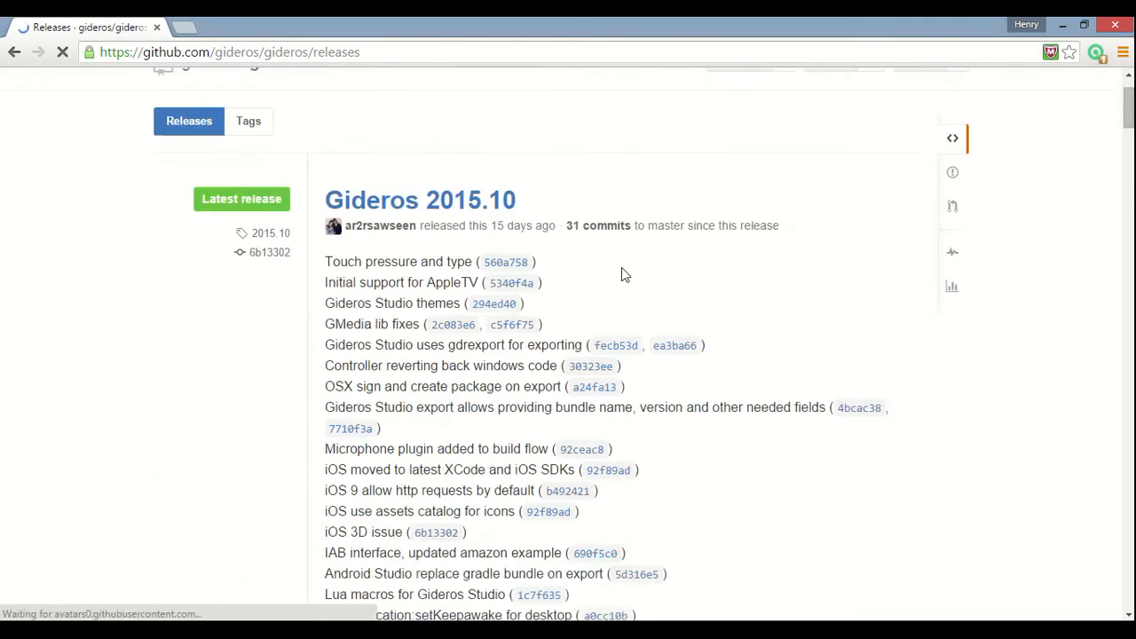
{"action": "scroll", "scroll_direction": "down", "scroll_amount": 3}
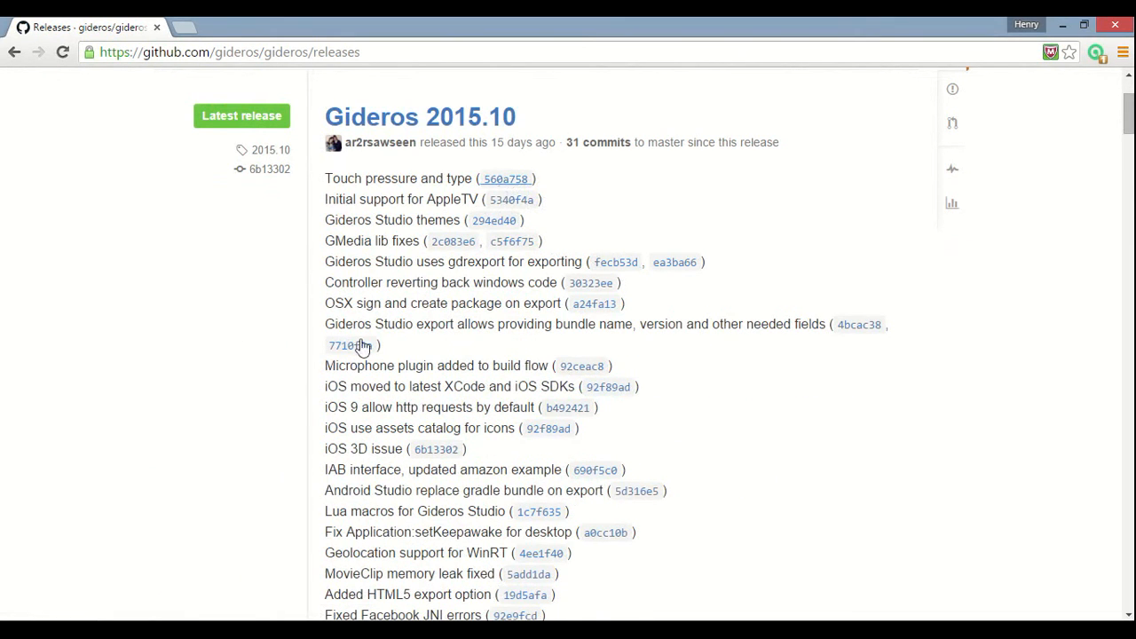
{"action": "left_click", "coordinate": [505, 178]}
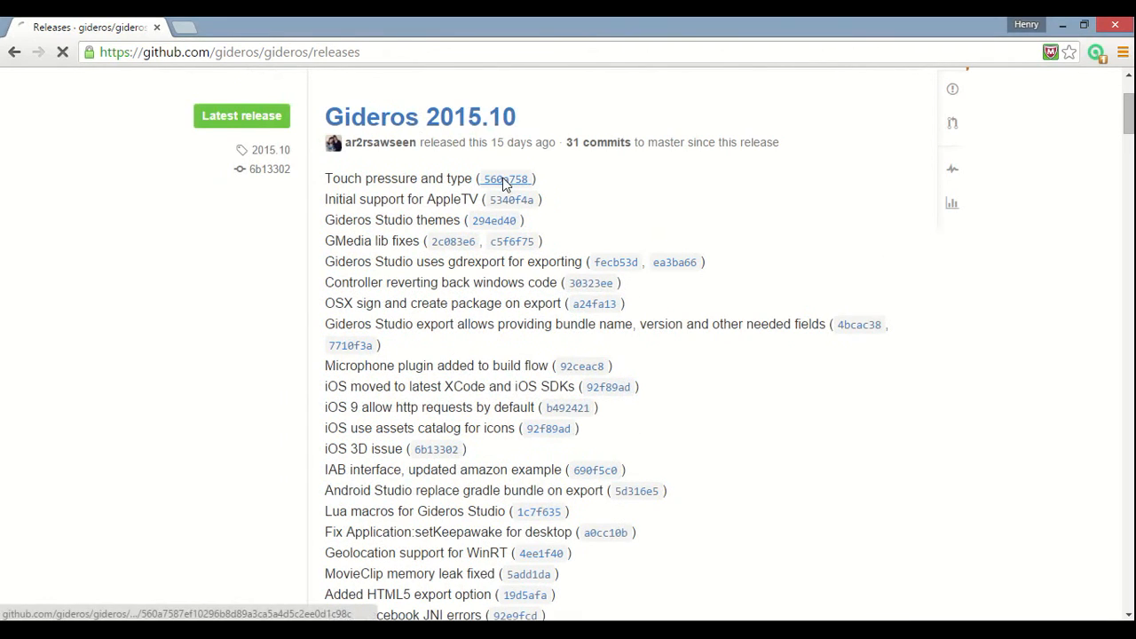
{"action": "left_click", "coordinate": [505, 178]}
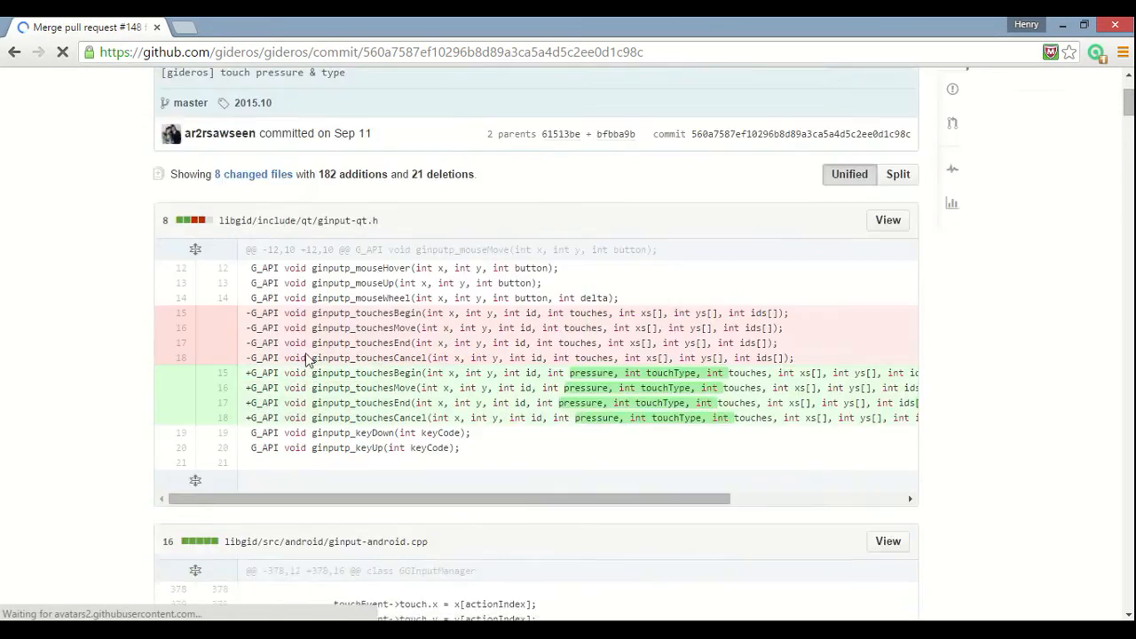
{"action": "scroll", "scroll_direction": "down", "scroll_amount": 3}
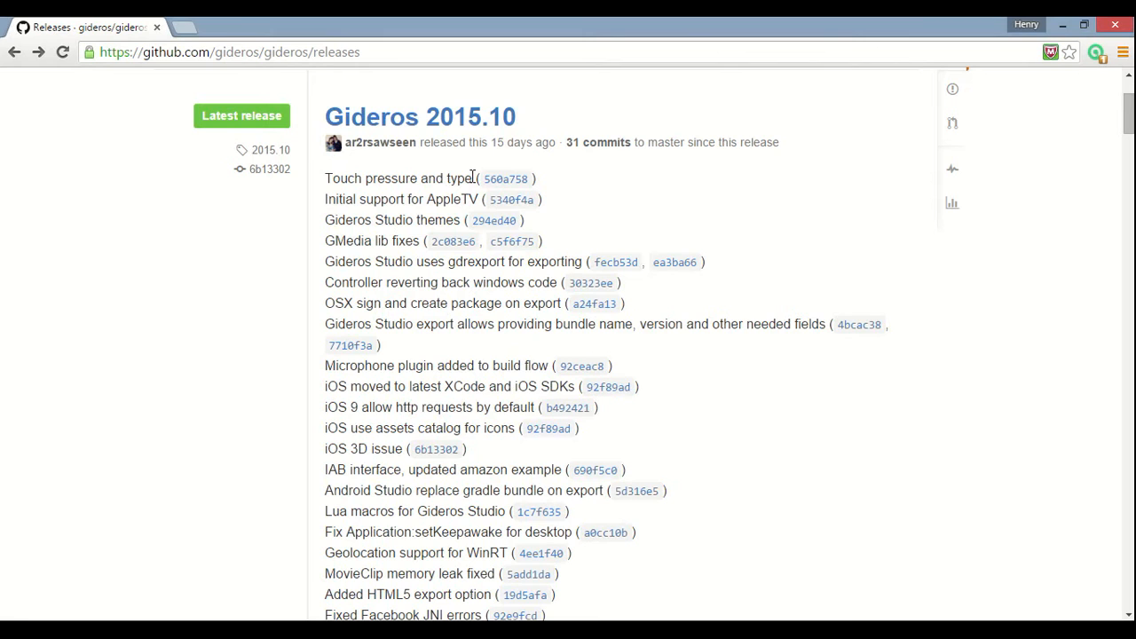
Step: Scroll to the 2015.10 Downloads section and start downloading the gideros.exe Windows installer
{"action": "scroll", "scroll_direction": "down", "scroll_amount": 3}
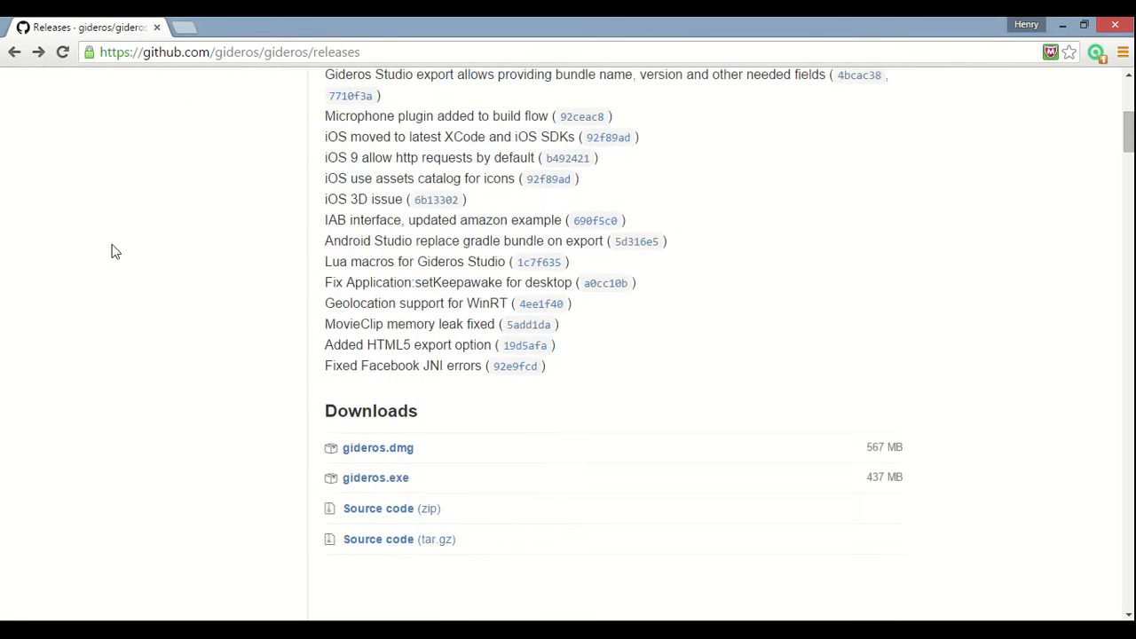
{"action": "scroll", "scroll_direction": "down", "scroll_amount": 3}
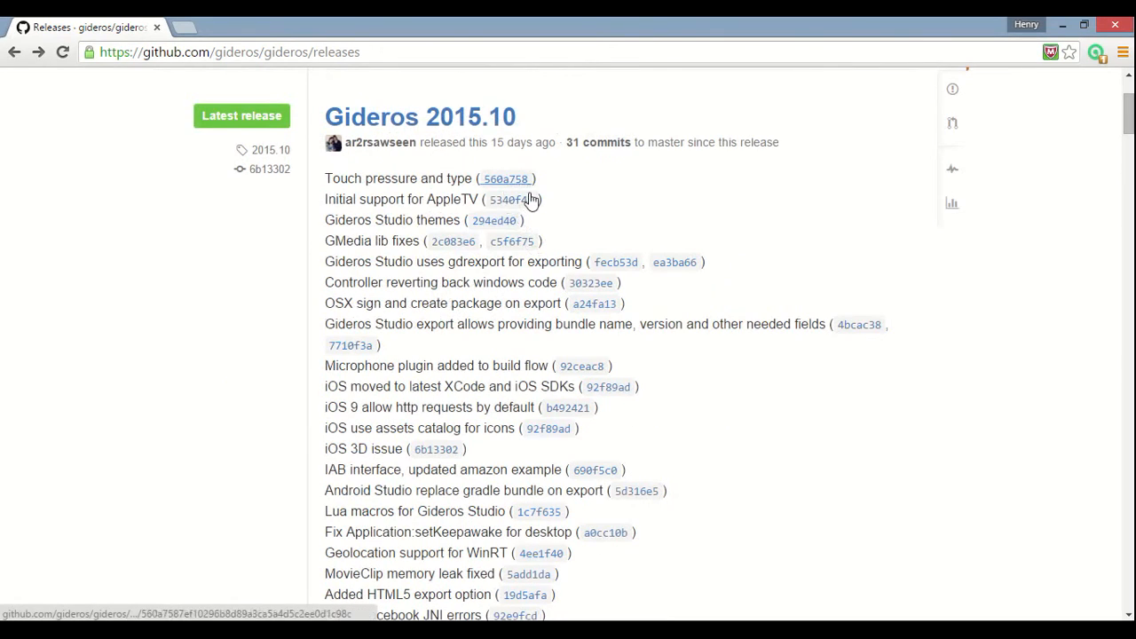
{"action": "scroll", "scroll_direction": "down", "scroll_amount": 3}
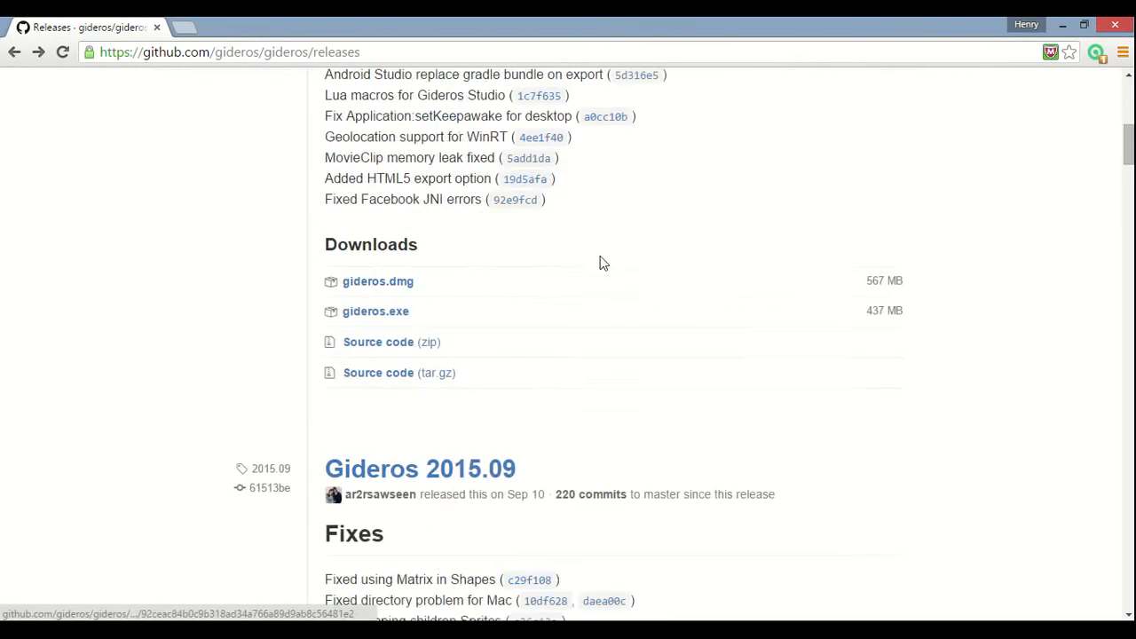
{"action": "scroll", "scroll_direction": "up", "scroll_amount": 3}
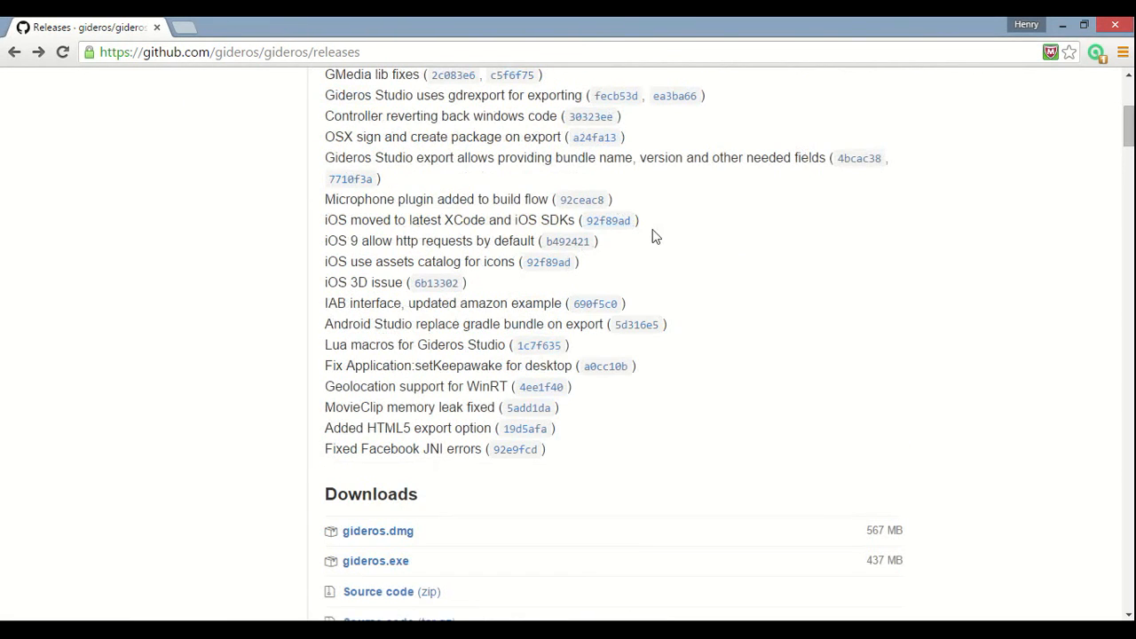
{"action": "scroll", "scroll_direction": "up", "scroll_amount": 3}
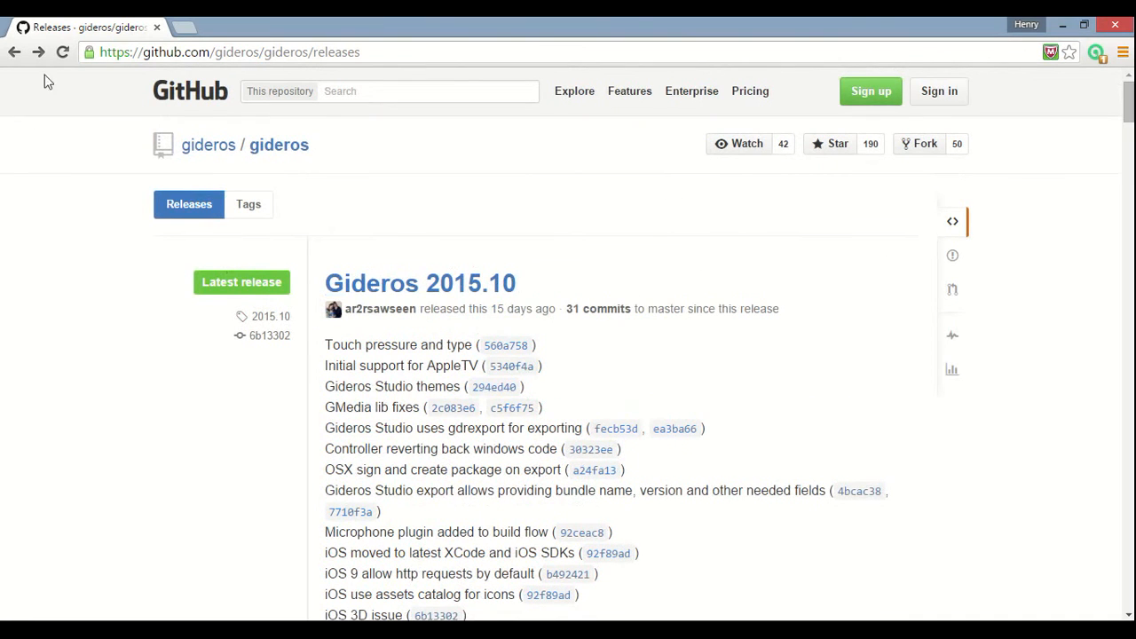
{"action": "scroll", "scroll_direction": "down", "scroll_amount": 3}
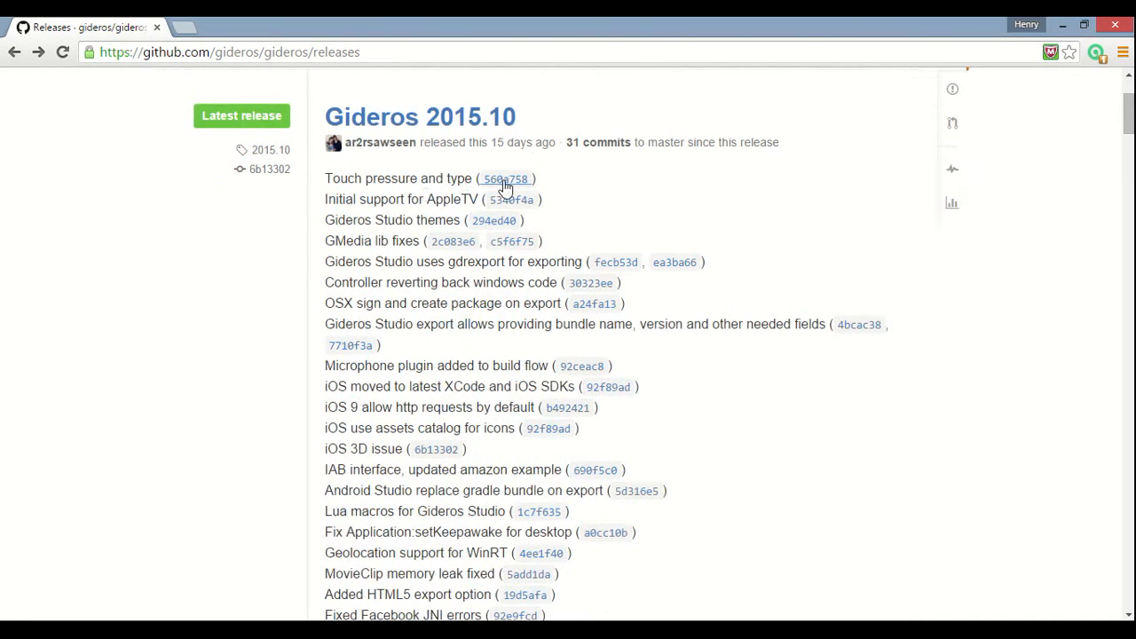
{"action": "left_click", "coordinate": [505, 178]}
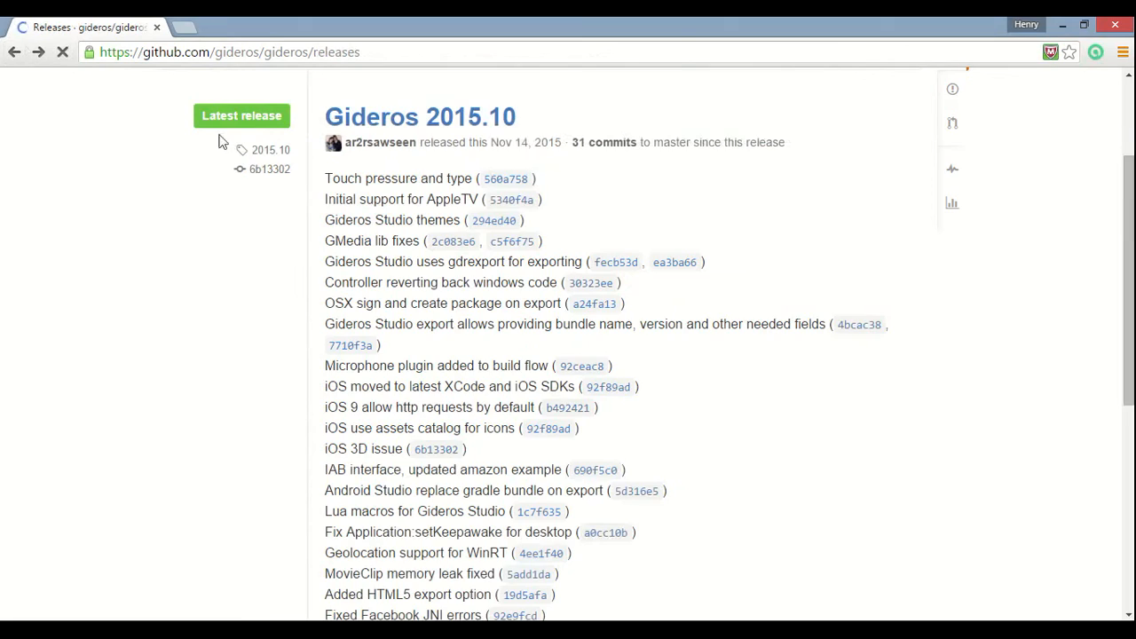
{"action": "scroll", "scroll_direction": "down", "scroll_amount": 3}
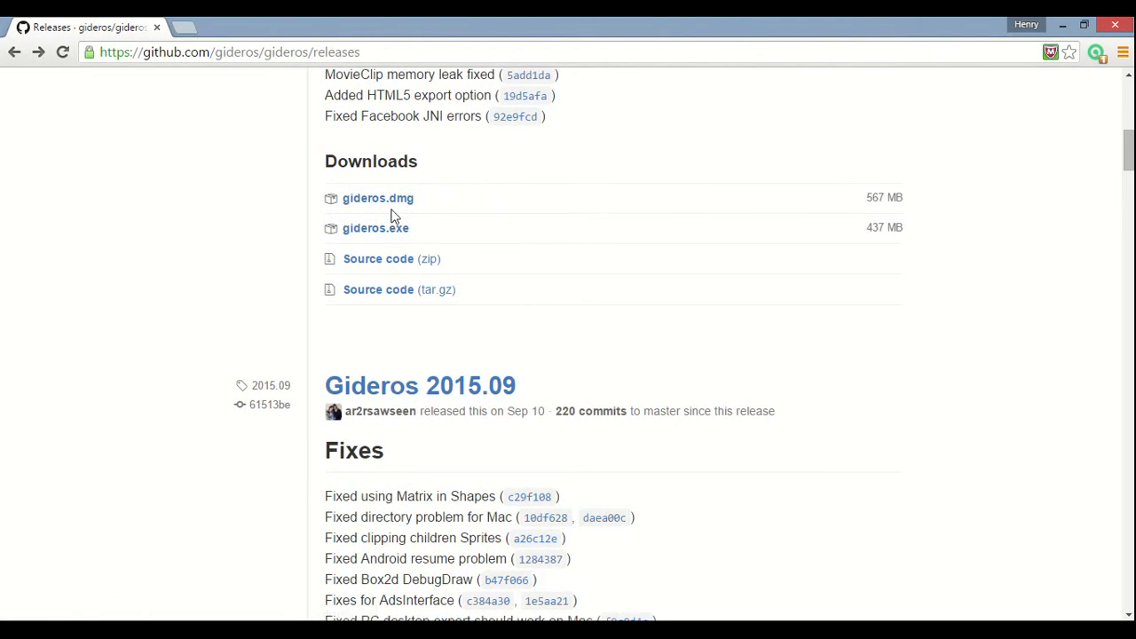
{"action": "mouse_move", "coordinate": [417, 195]}
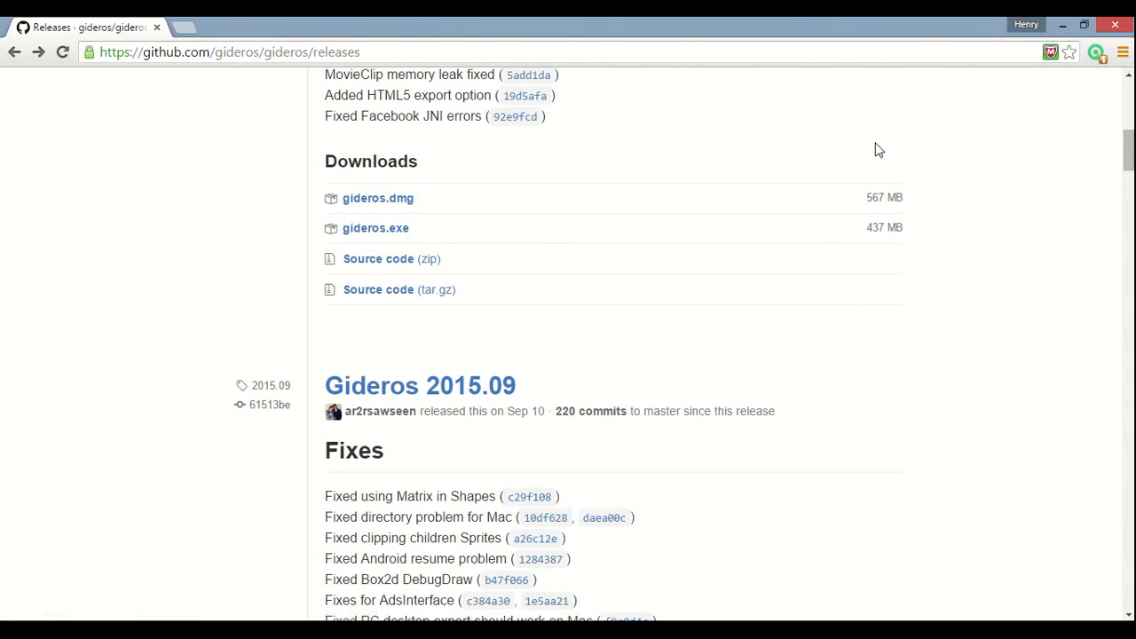
{"action": "mouse_move", "coordinate": [996, 317]}
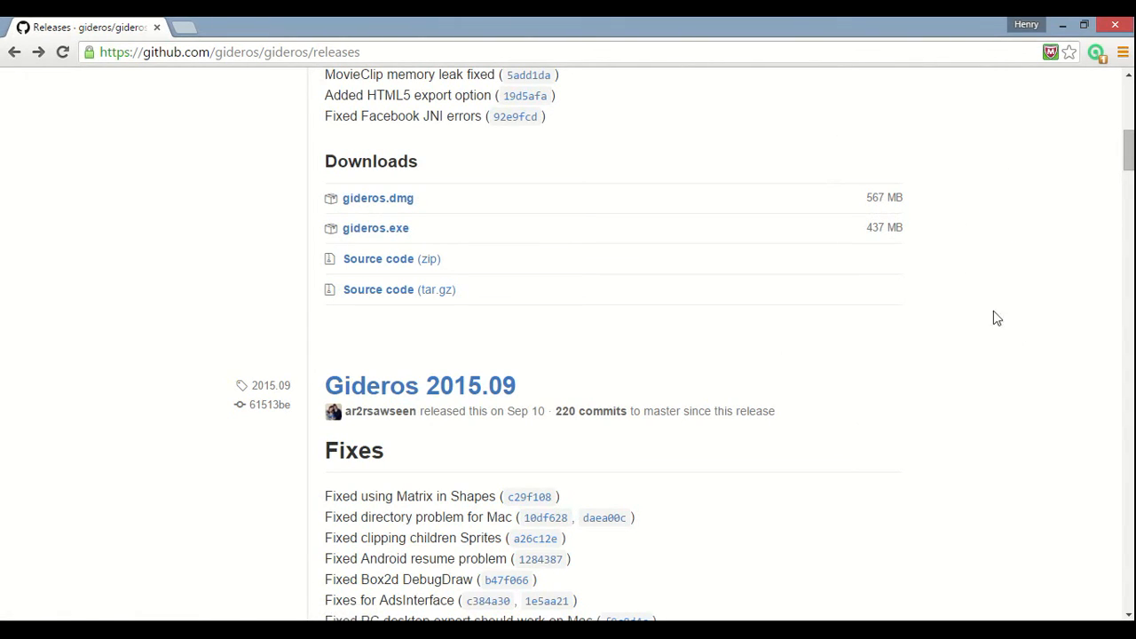
{"action": "mouse_move", "coordinate": [375, 228]}
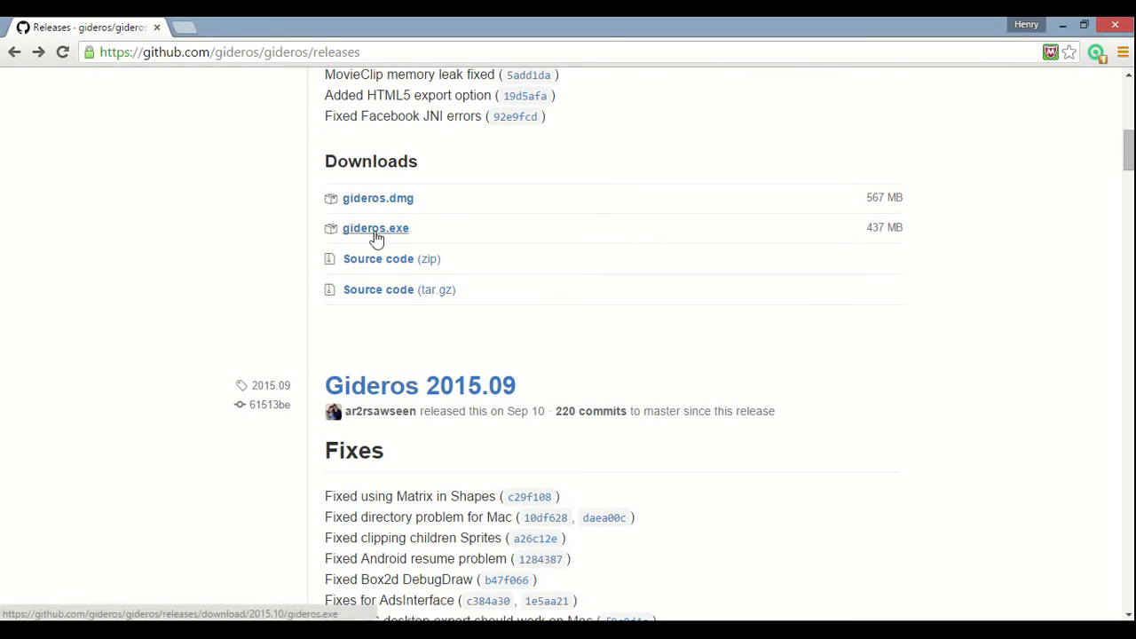
{"action": "mouse_move", "coordinate": [13, 603]}
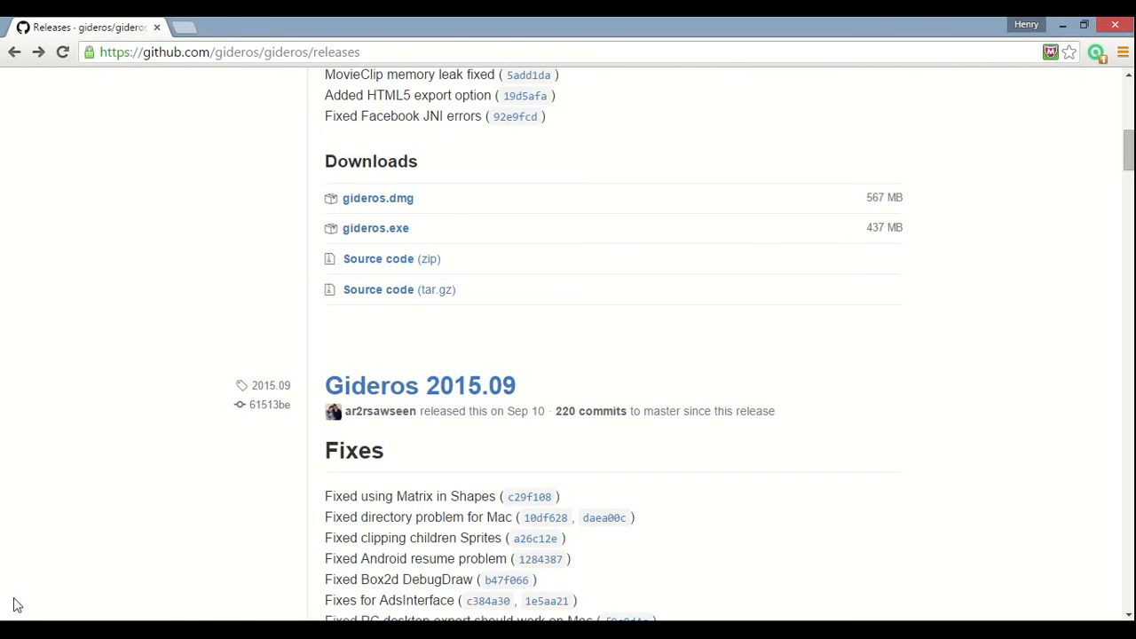
{"action": "mouse_move", "coordinate": [148, 271]}
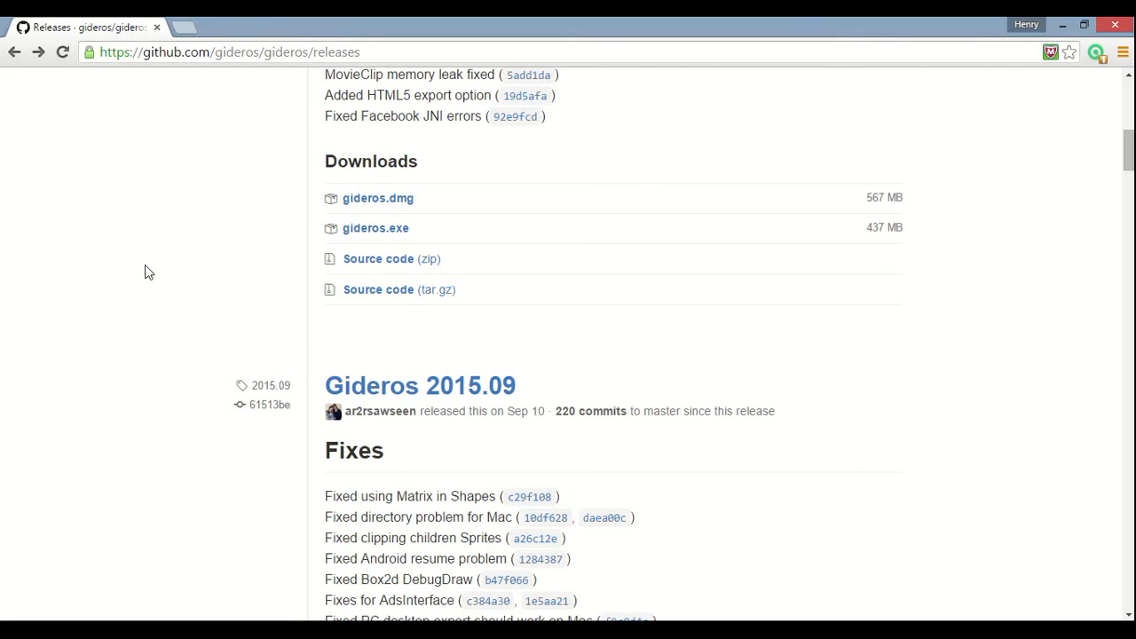
{"action": "mouse_move", "coordinate": [128, 276]}
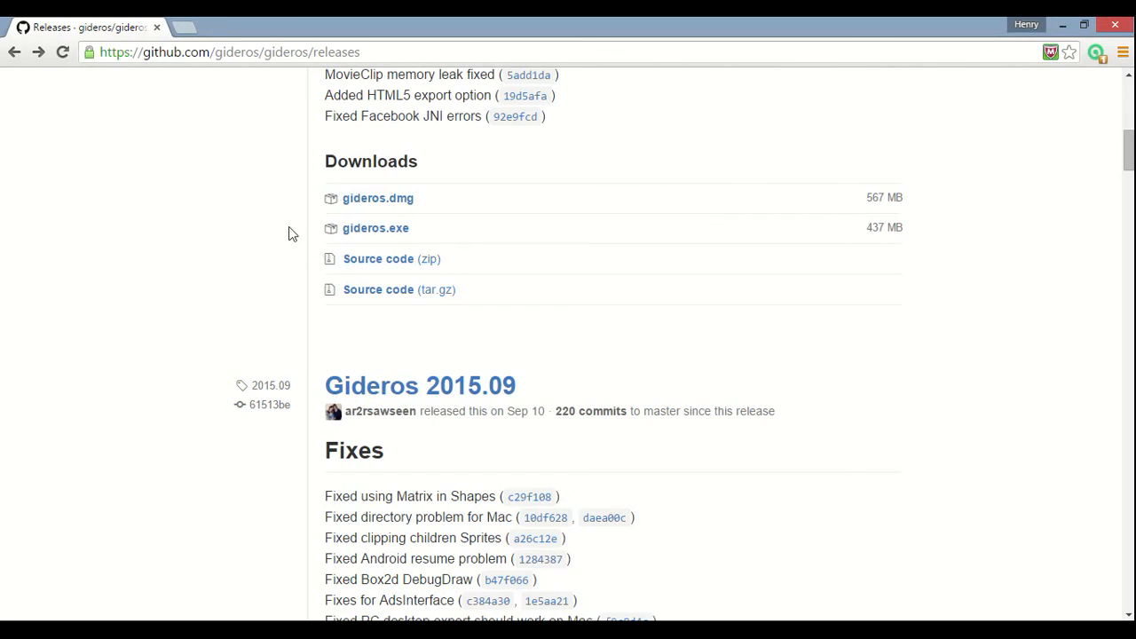
{"action": "mouse_move", "coordinate": [19, 451]}
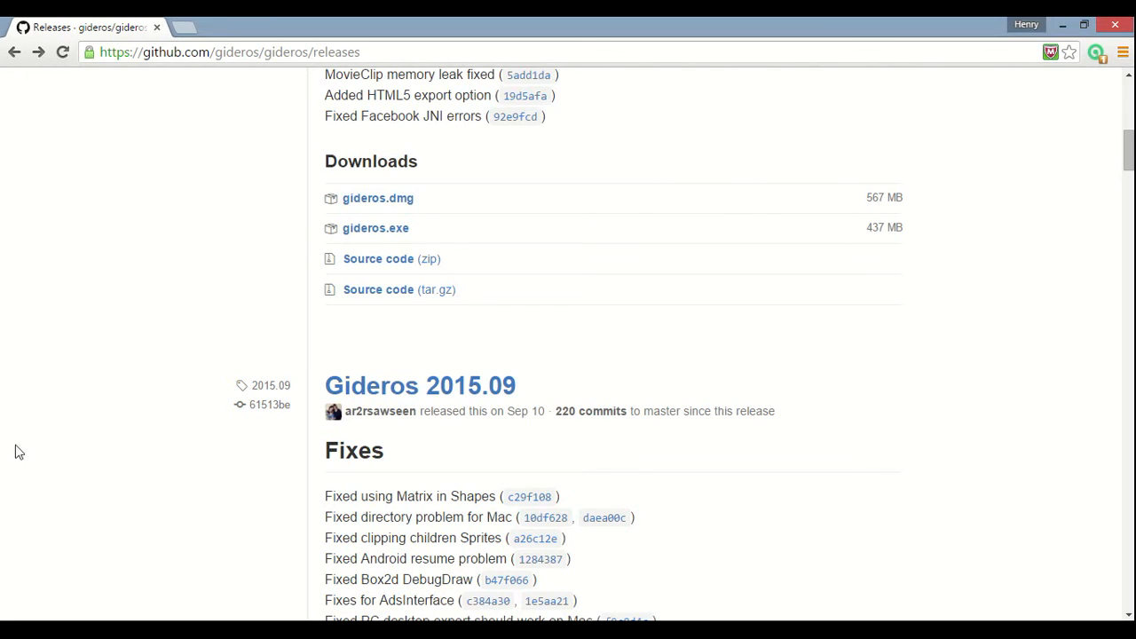
{"action": "mouse_move", "coordinate": [55, 244]}
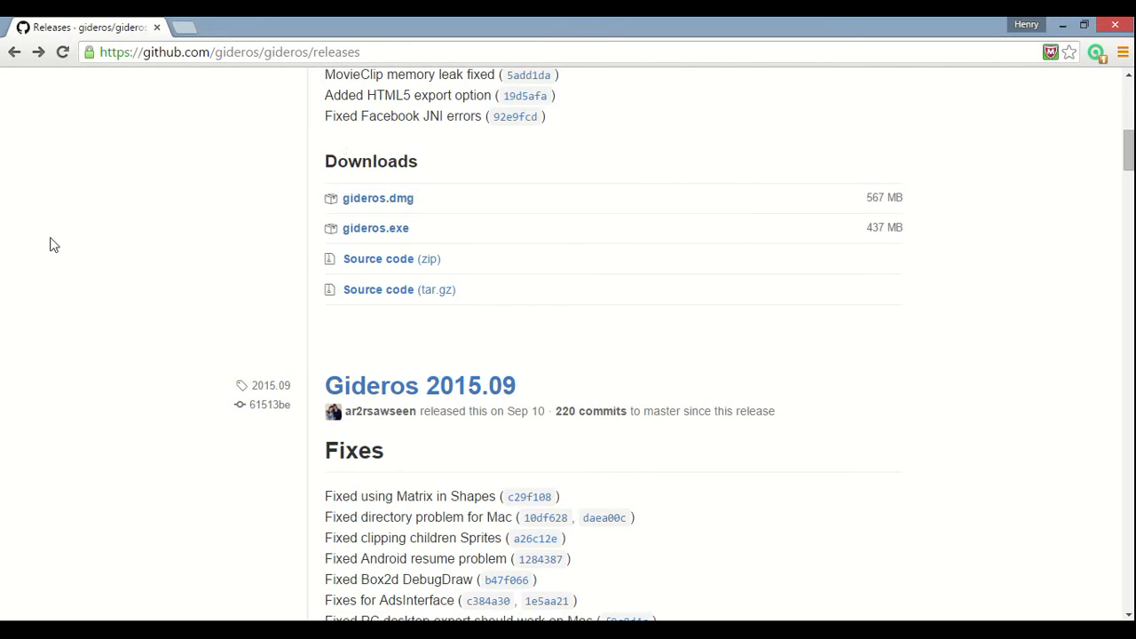
{"action": "mouse_move", "coordinate": [11, 586]}
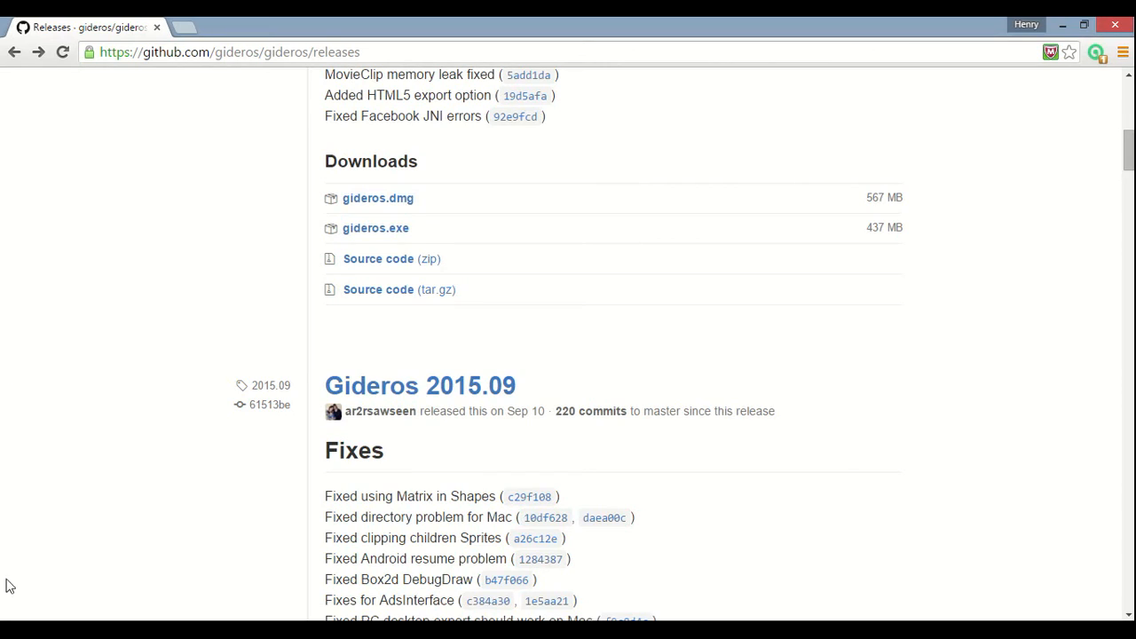
{"action": "mouse_move", "coordinate": [186, 489]}
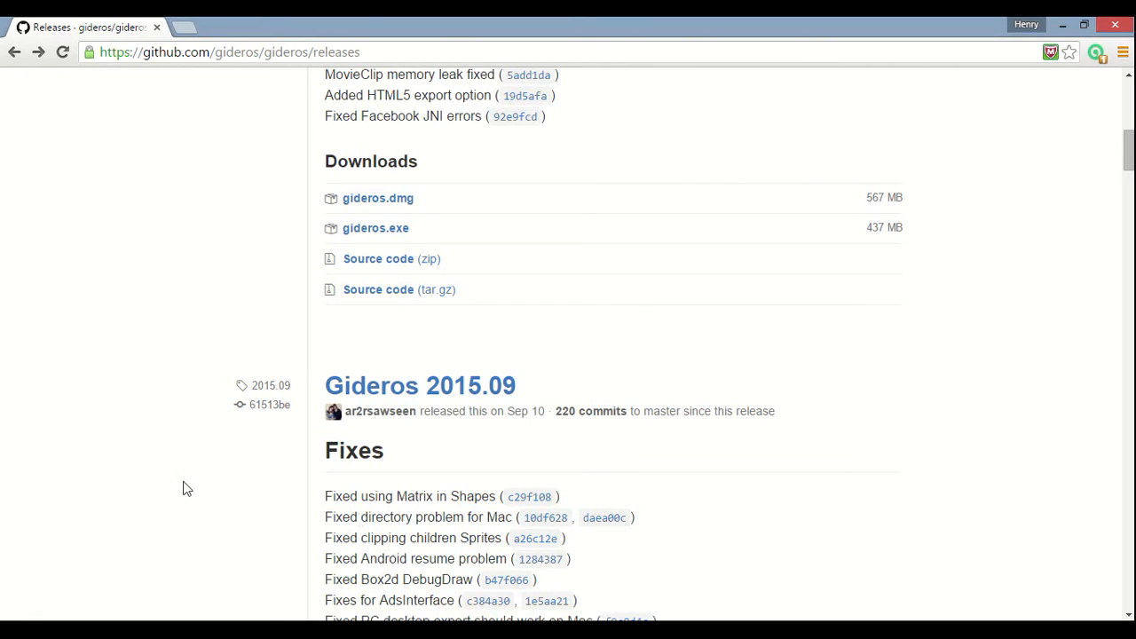
{"action": "mouse_move", "coordinate": [206, 409]}
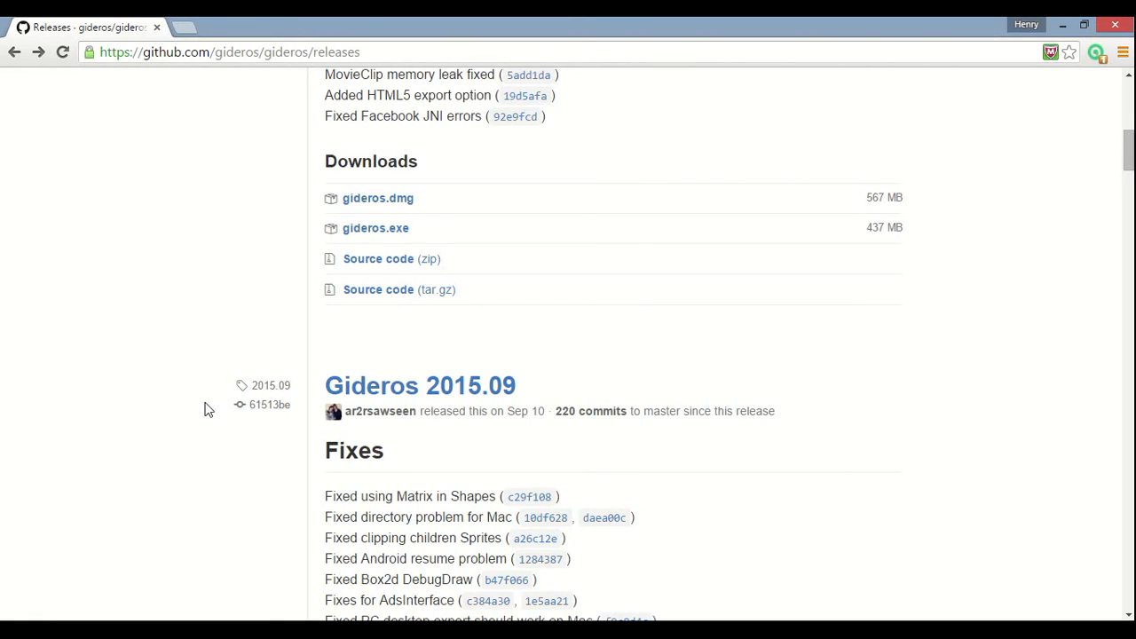
{"action": "mouse_move", "coordinate": [245, 605]}
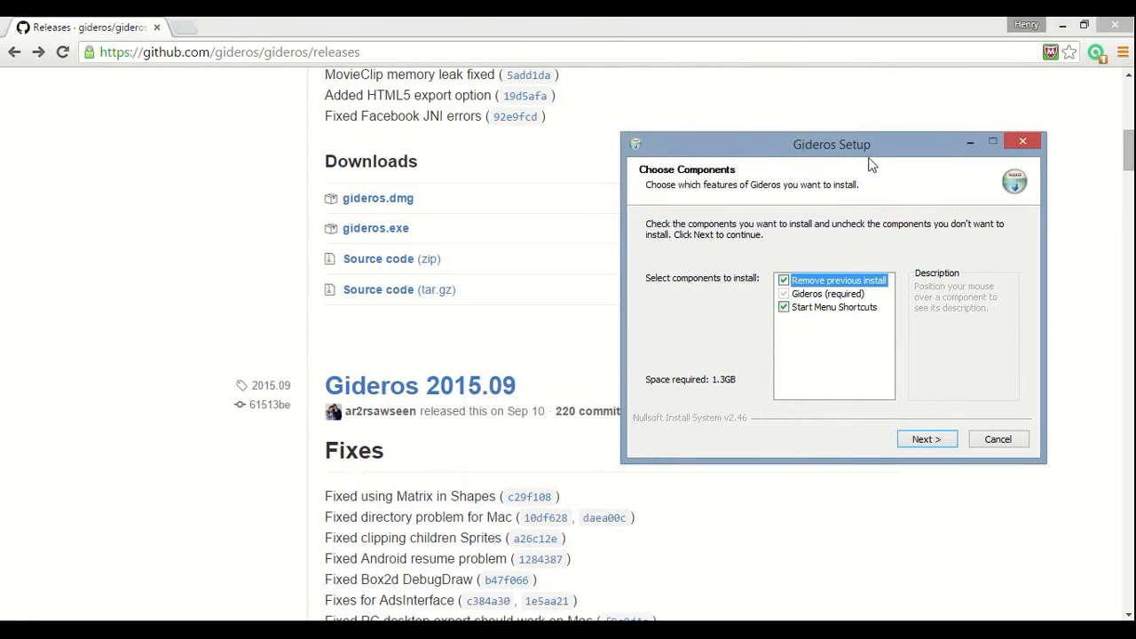
Step: Keep Gideros and Start Menu Shortcuts selected and proceed to the install location step
{"action": "left_click_drag", "start_coordinate": [832, 144], "coordinate": [652, 117]}
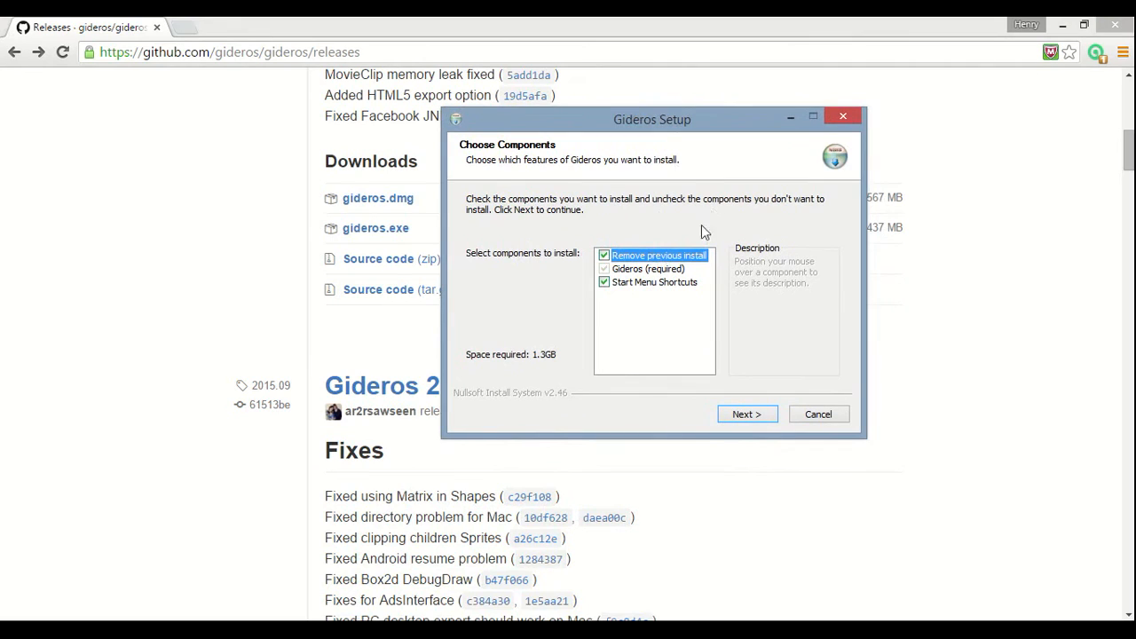
{"action": "mouse_move", "coordinate": [647, 220]}
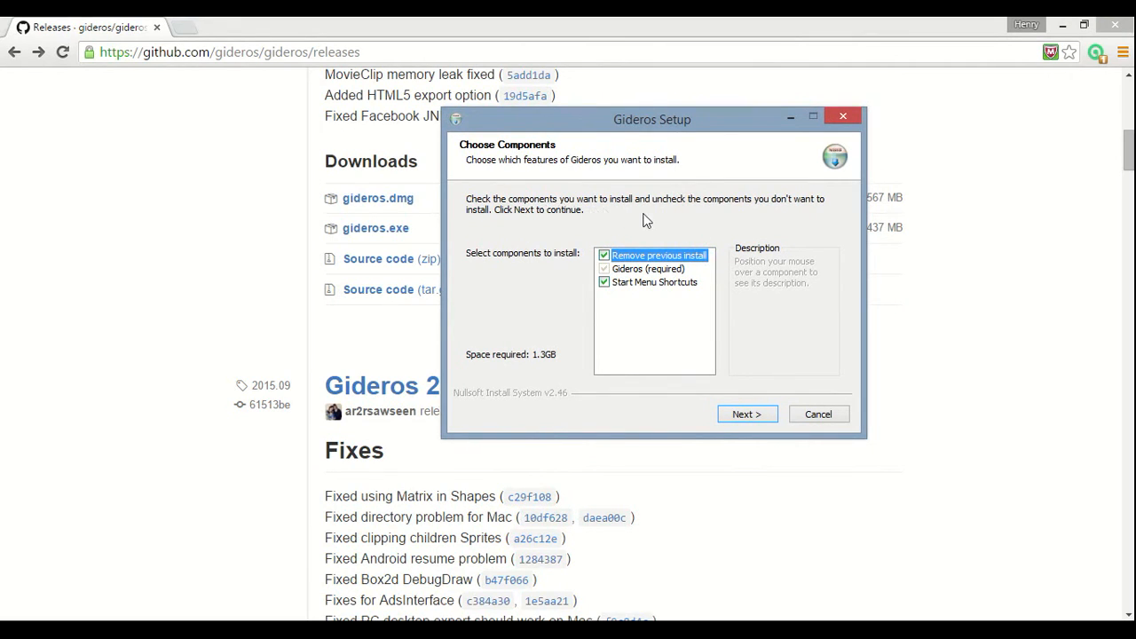
{"action": "mouse_move", "coordinate": [679, 214]}
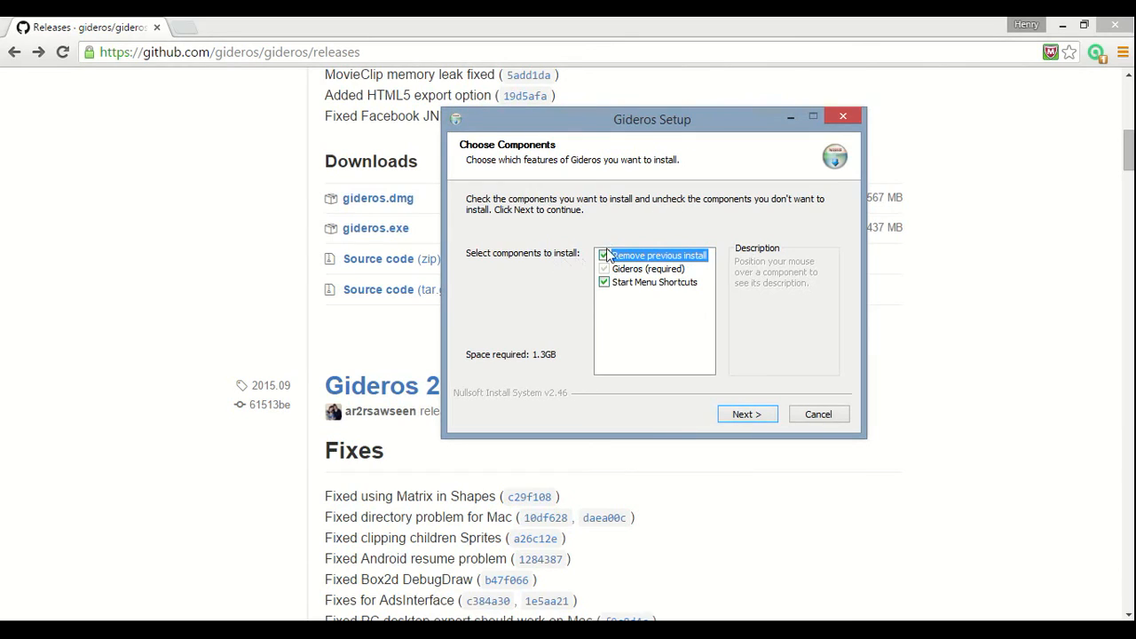
{"action": "left_click", "coordinate": [604, 255]}
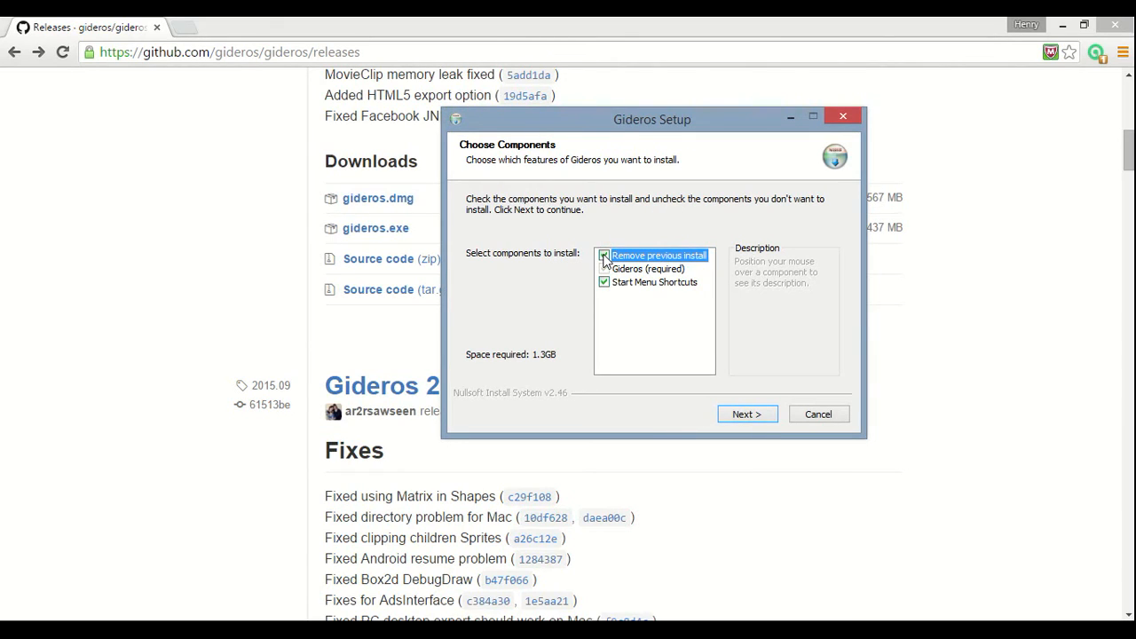
{"action": "left_click", "coordinate": [604, 256]}
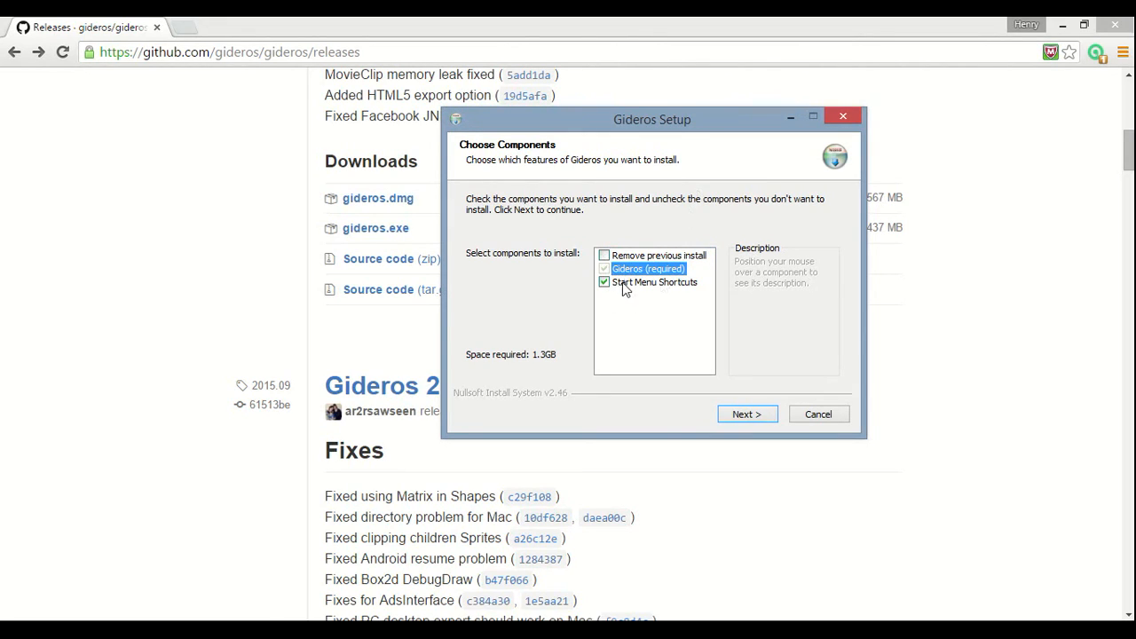
{"action": "mouse_move", "coordinate": [695, 296]}
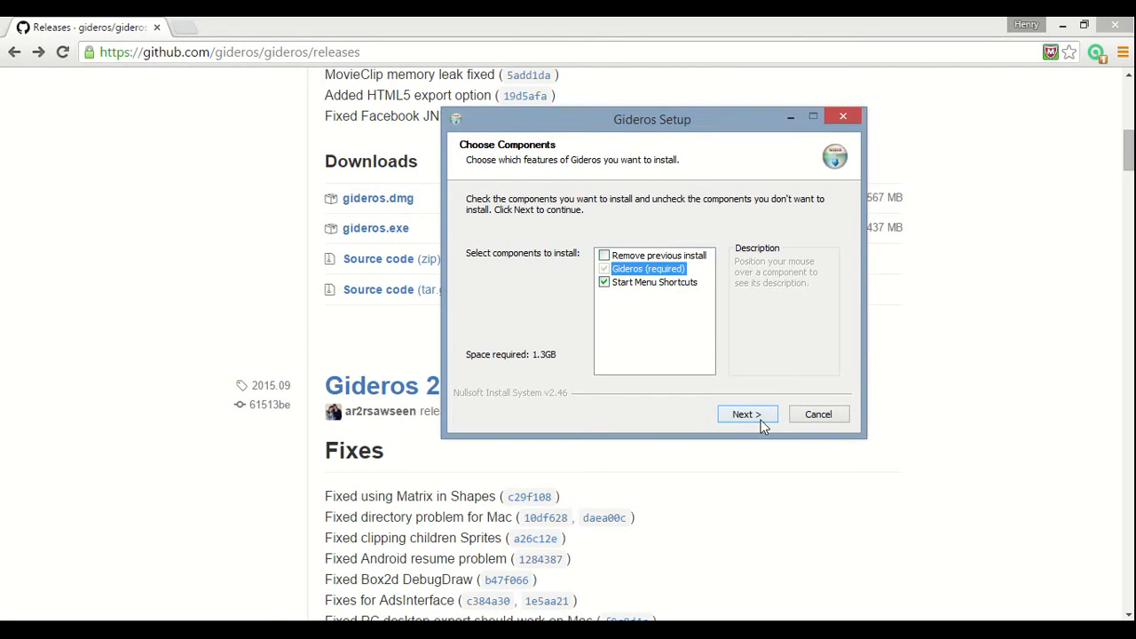
{"action": "left_click", "coordinate": [746, 414]}
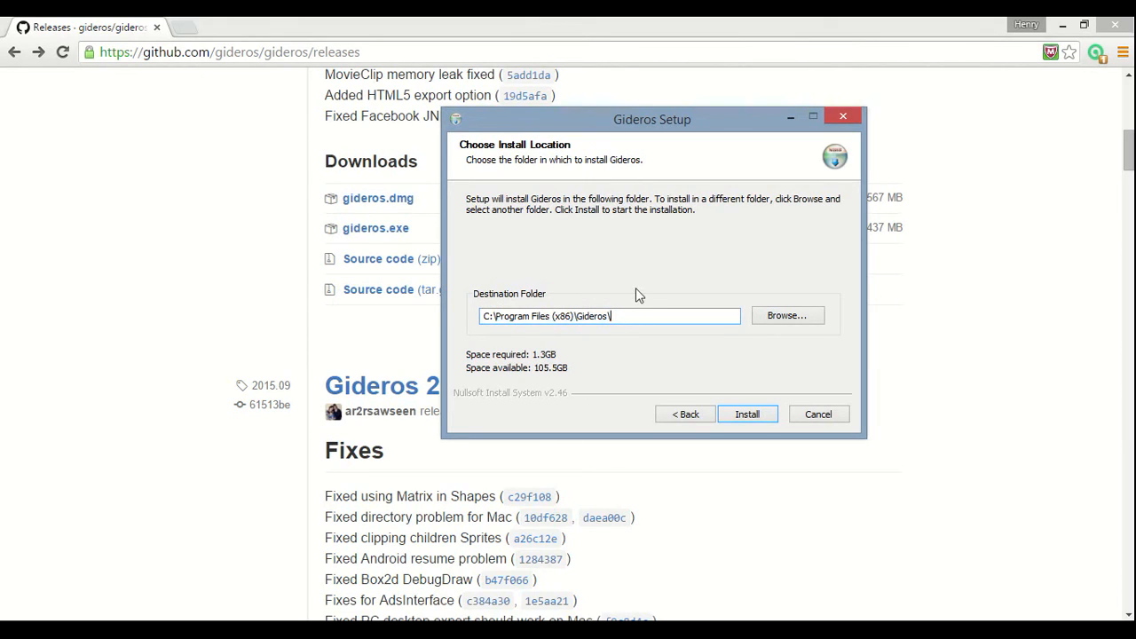
{"action": "mouse_move", "coordinate": [692, 297]}
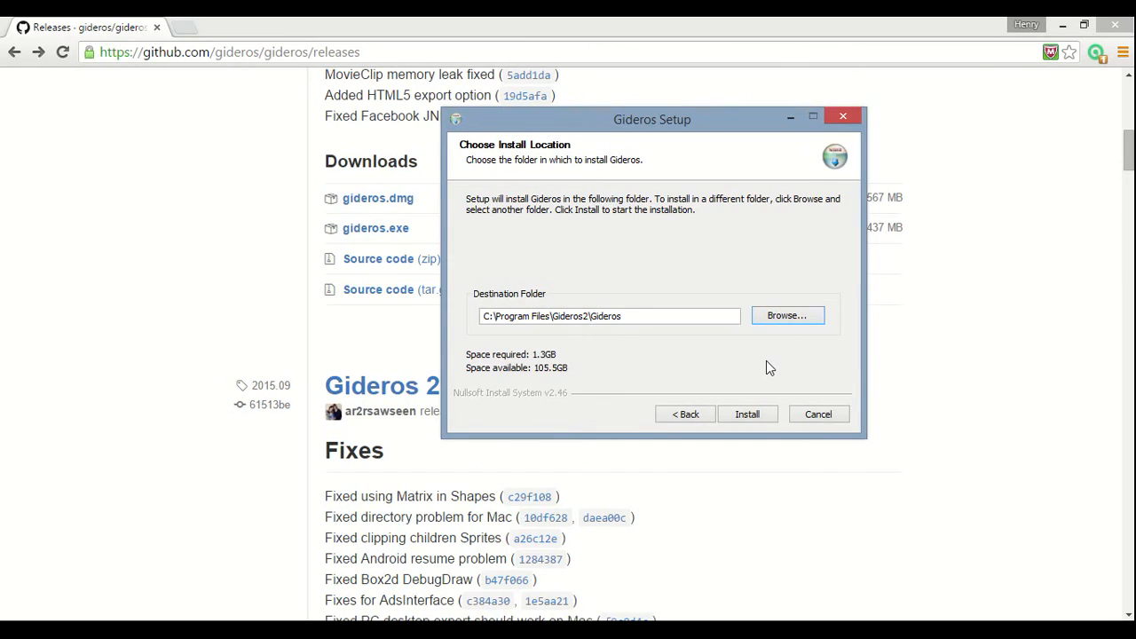
{"action": "mouse_move", "coordinate": [745, 407]}
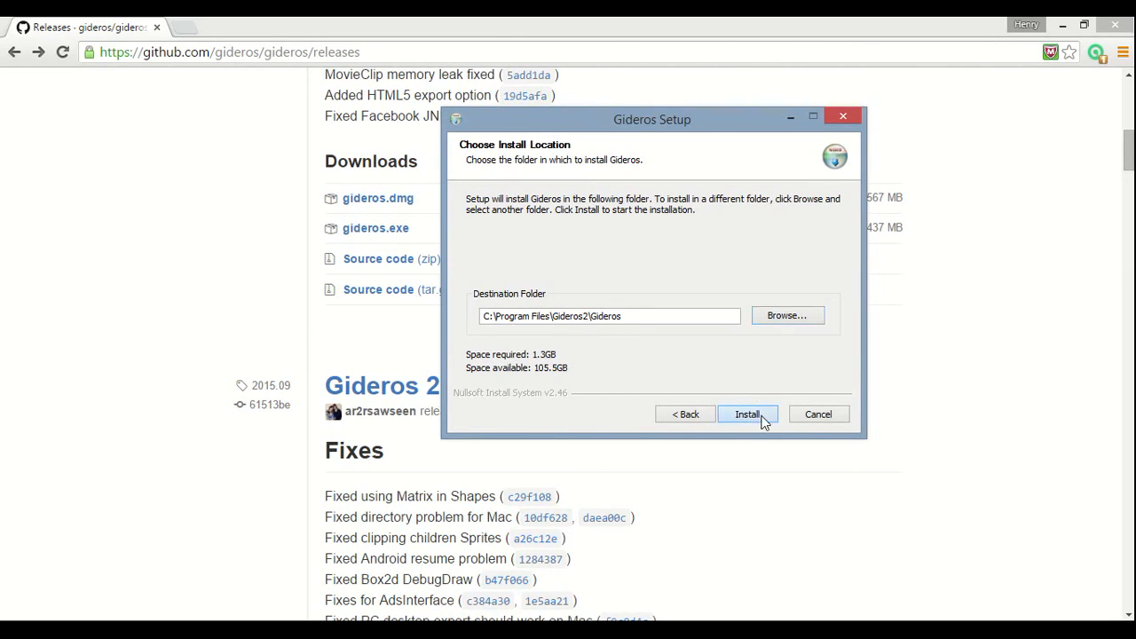
Step: Install Gideros into C:\Program Files\Gideros2\Gideros and let it finish
{"action": "left_click", "coordinate": [746, 414]}
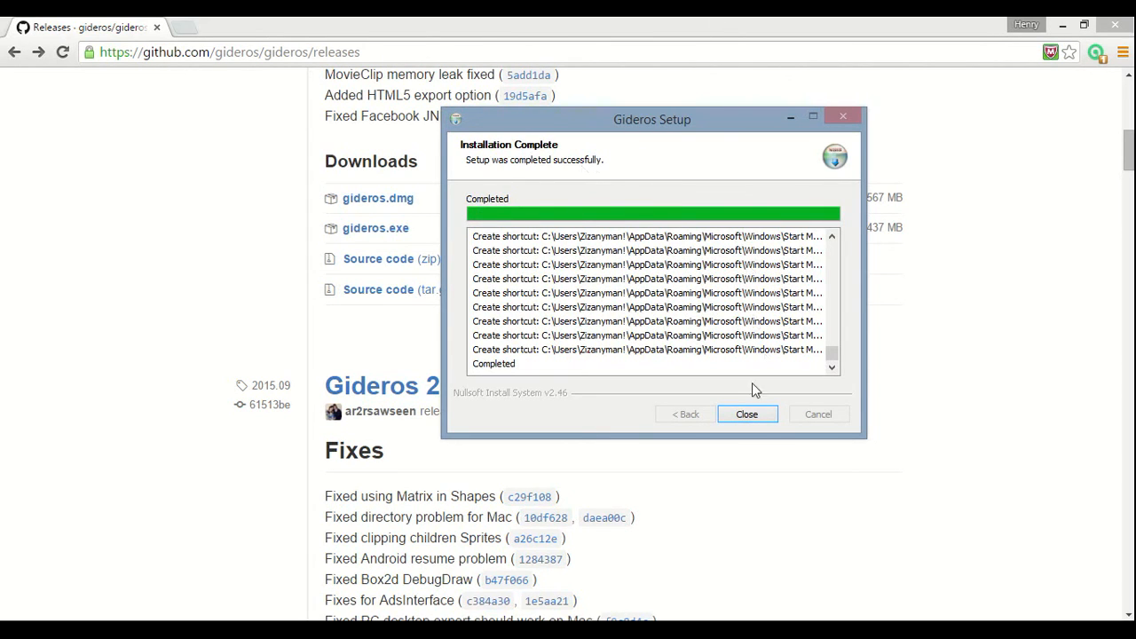
Step: Close the completed Gideros Setup wizard, returning to the GitHub releases page
{"action": "left_click", "coordinate": [747, 414]}
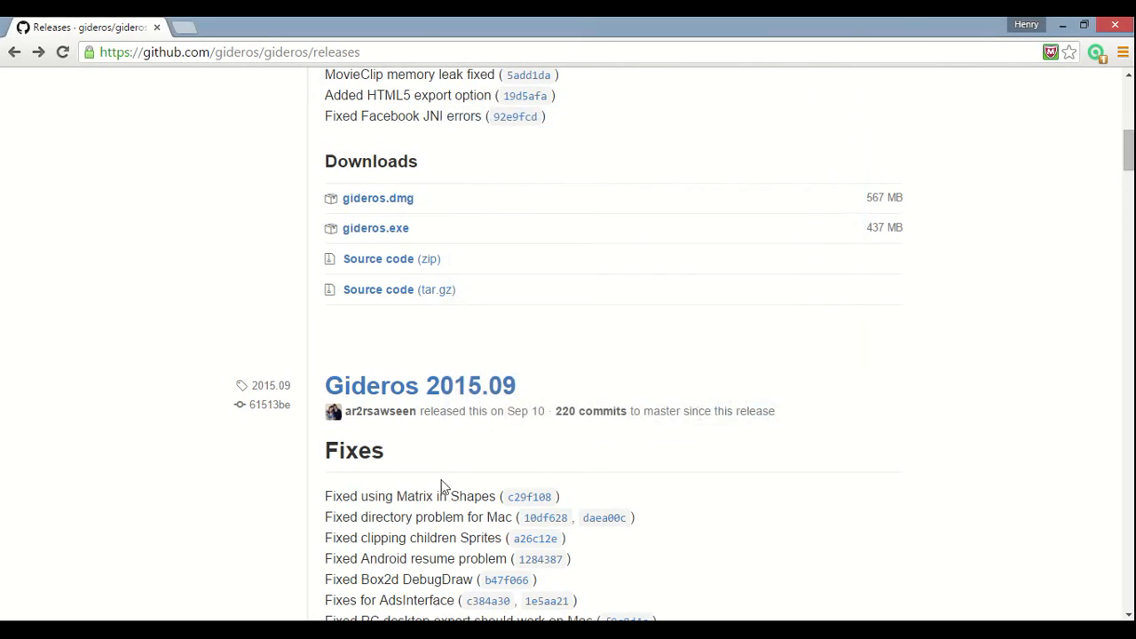
{"action": "mouse_move", "coordinate": [212, 164]}
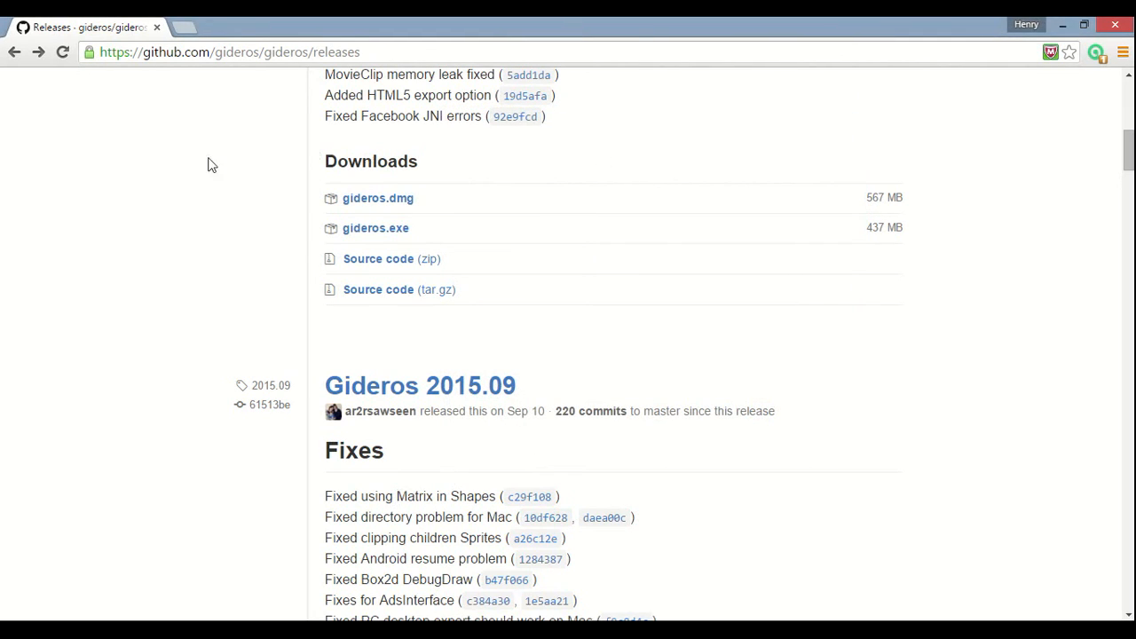
{"action": "mouse_move", "coordinate": [286, 166]}
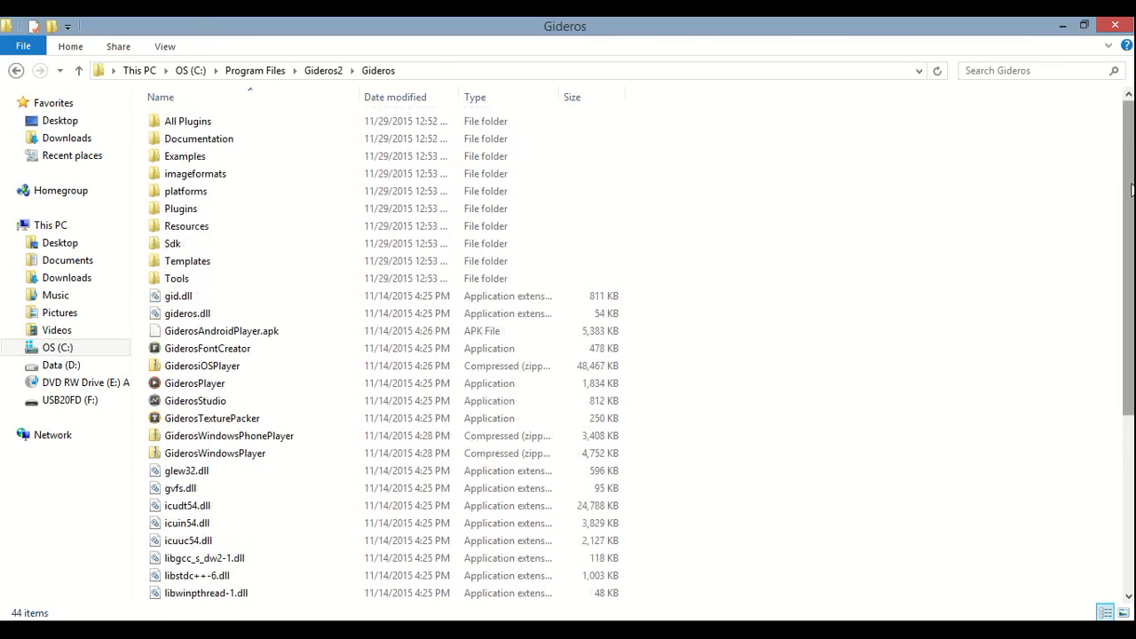
Step: Launch GiderosStudio from the C:\Program Files\Gideros2\Gideros folder
{"action": "left_click", "coordinate": [172, 243]}
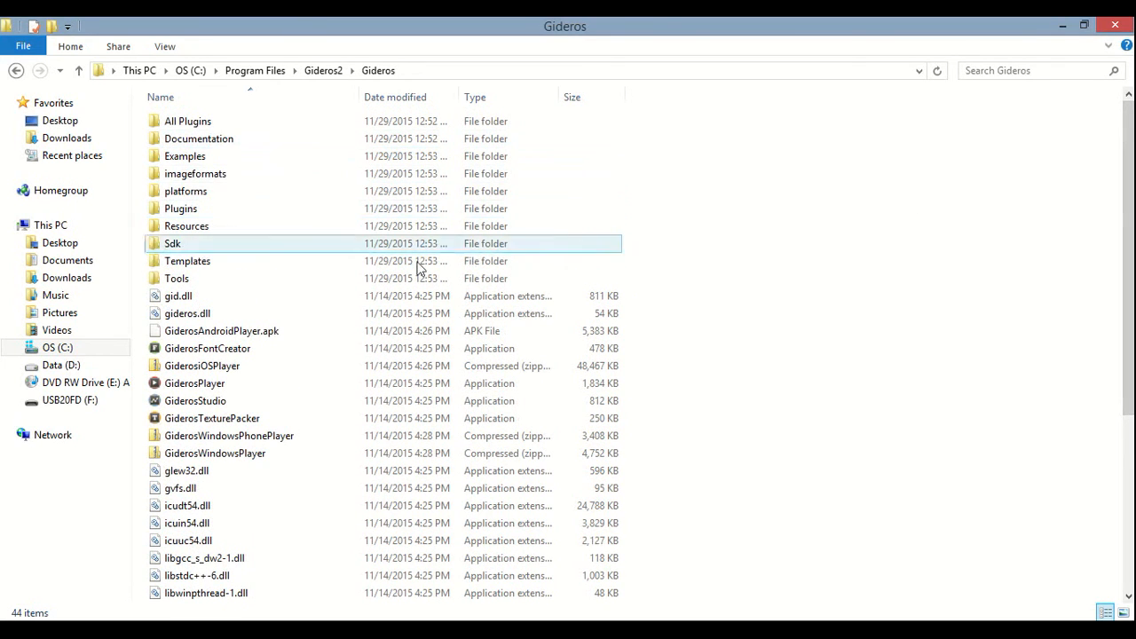
{"action": "scroll", "scroll_direction": "down", "scroll_amount": 3}
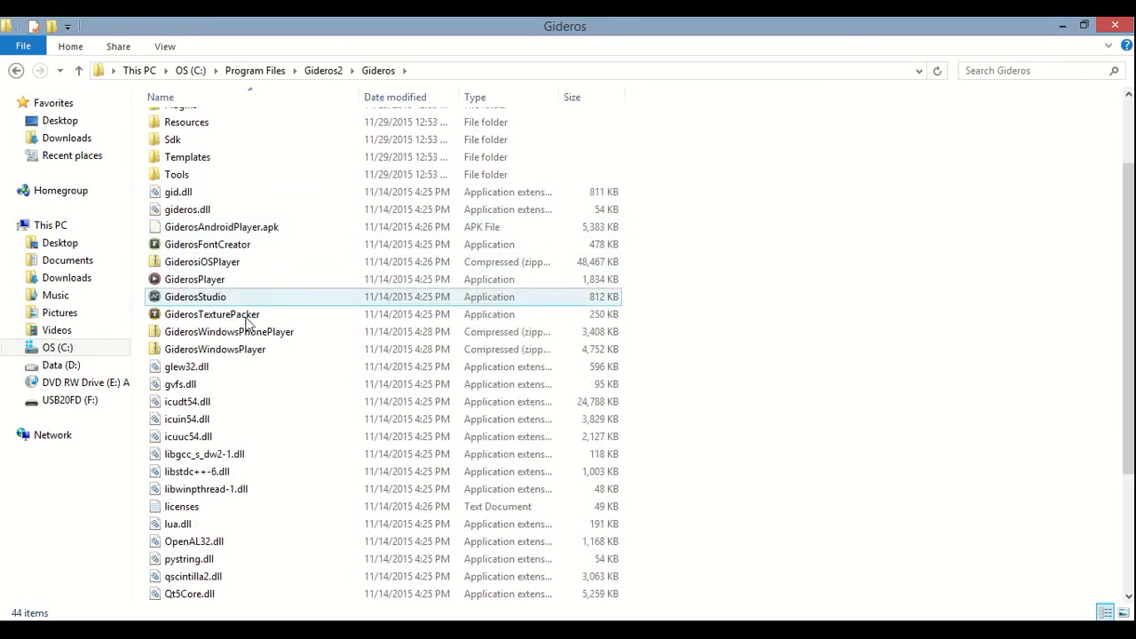
{"action": "mouse_move", "coordinate": [275, 286]}
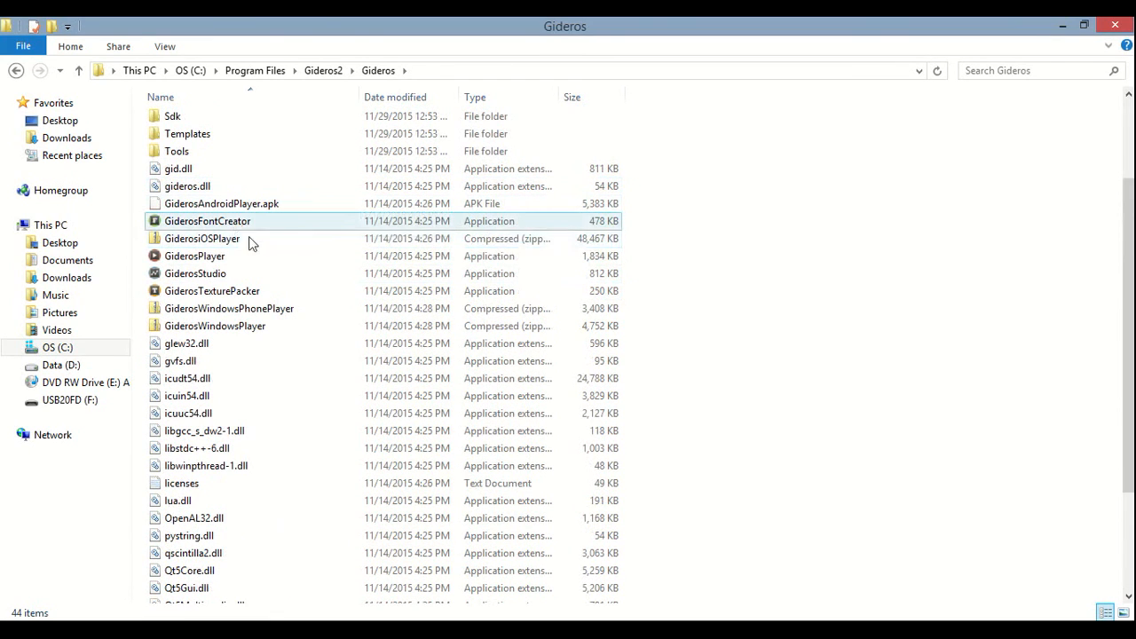
{"action": "left_click", "coordinate": [195, 274]}
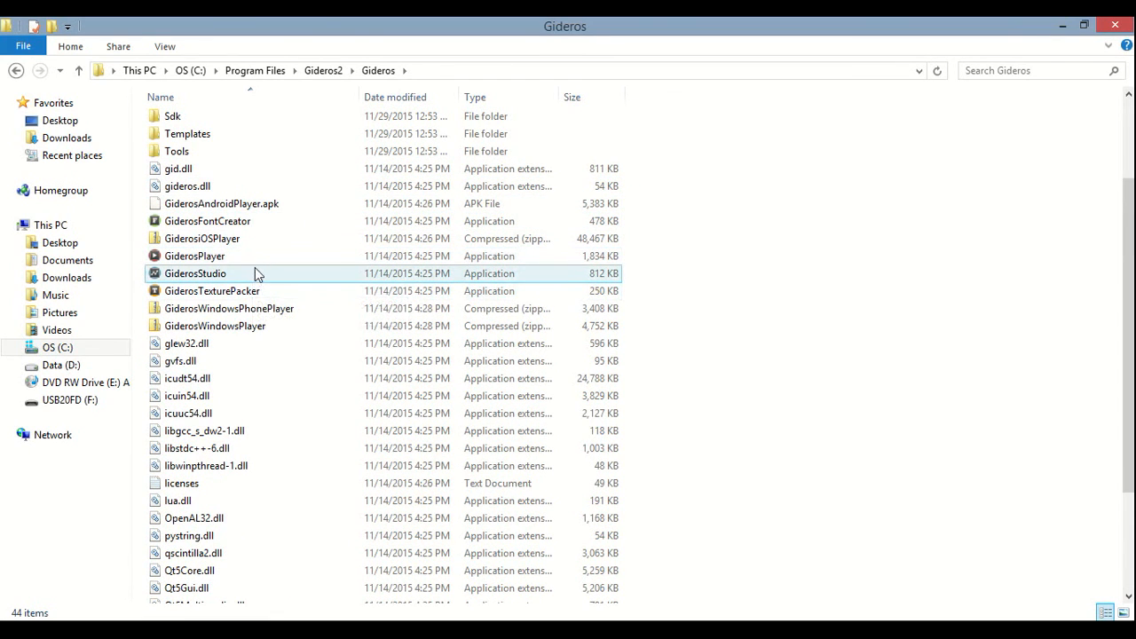
{"action": "left_click", "coordinate": [194, 273]}
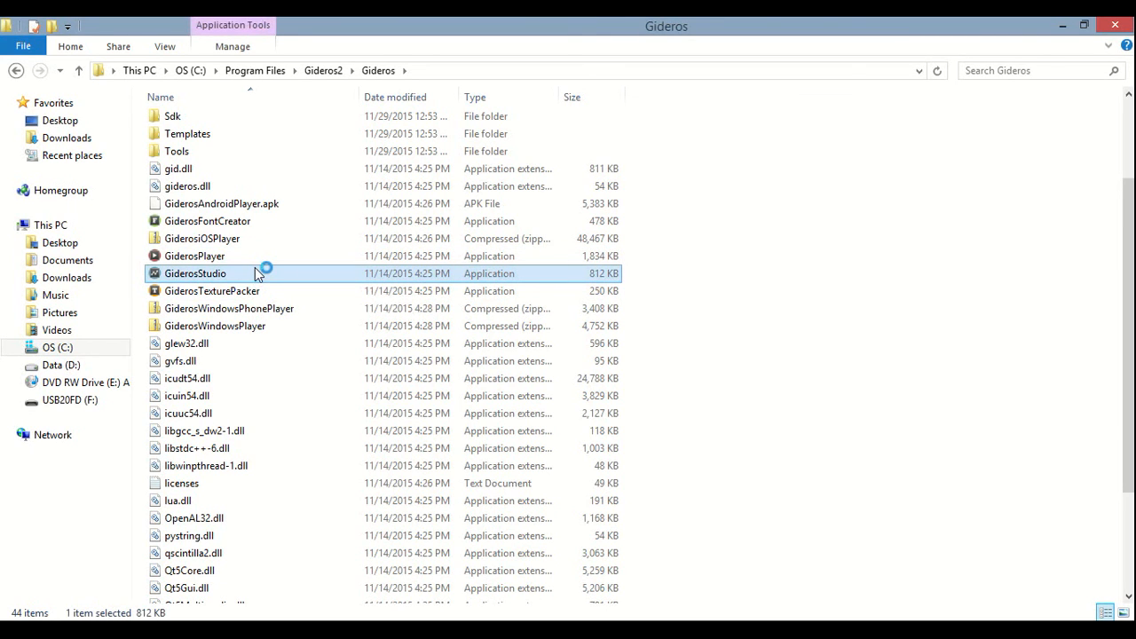
{"action": "double_click", "coordinate": [194, 273]}
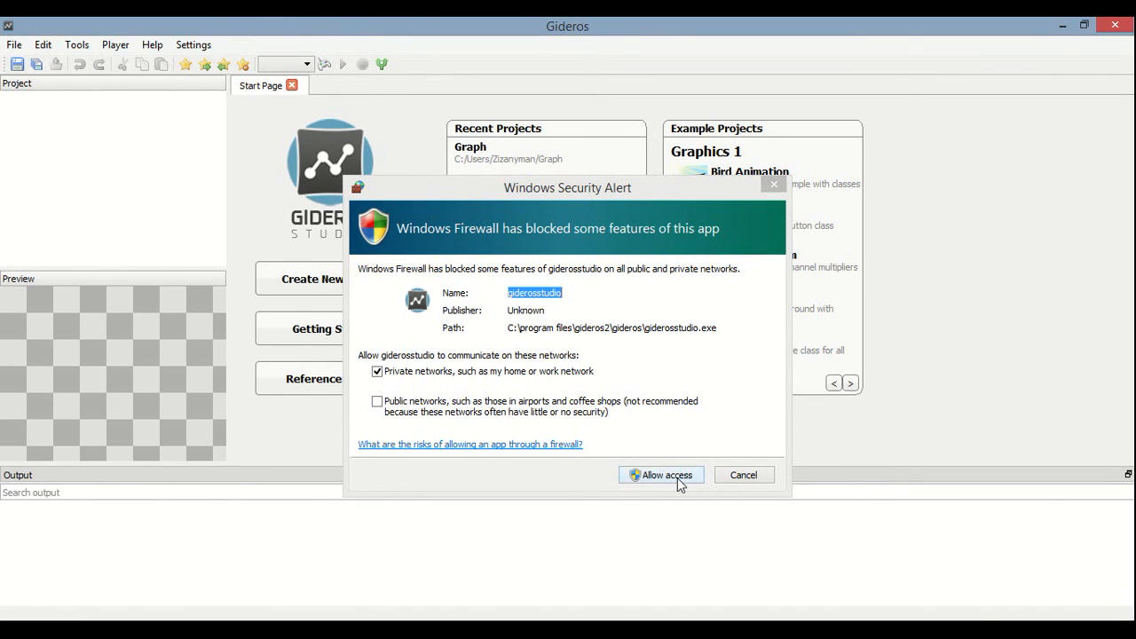
{"action": "mouse_move", "coordinate": [744, 474]}
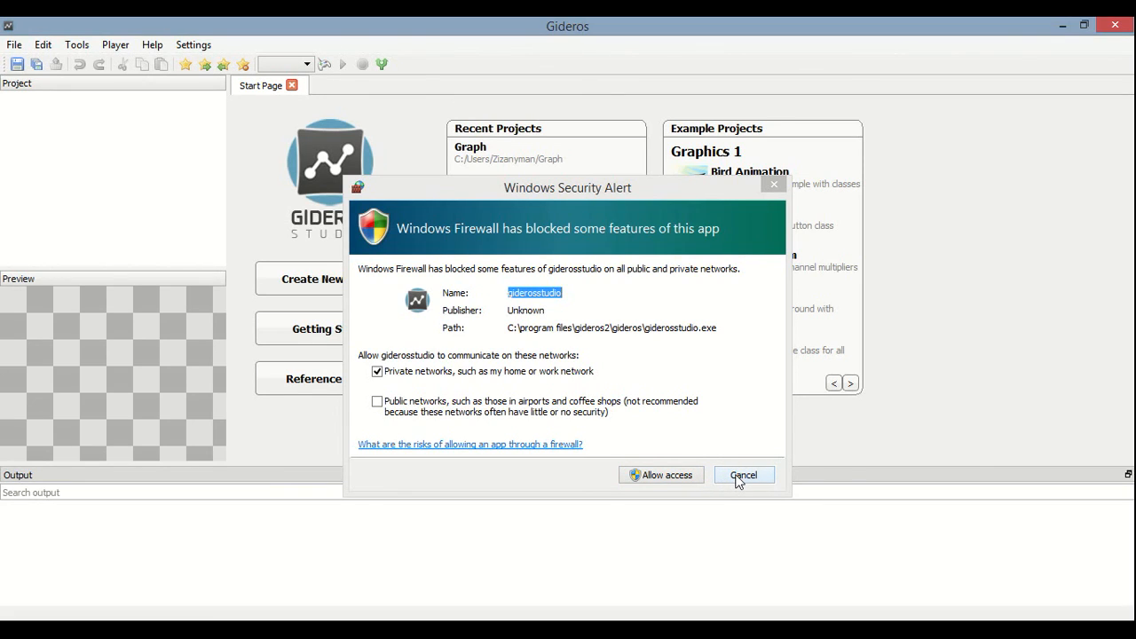
Step: Cancel the Windows Firewall alert so the Gideros Studio Start Page shows
{"action": "left_click", "coordinate": [742, 475]}
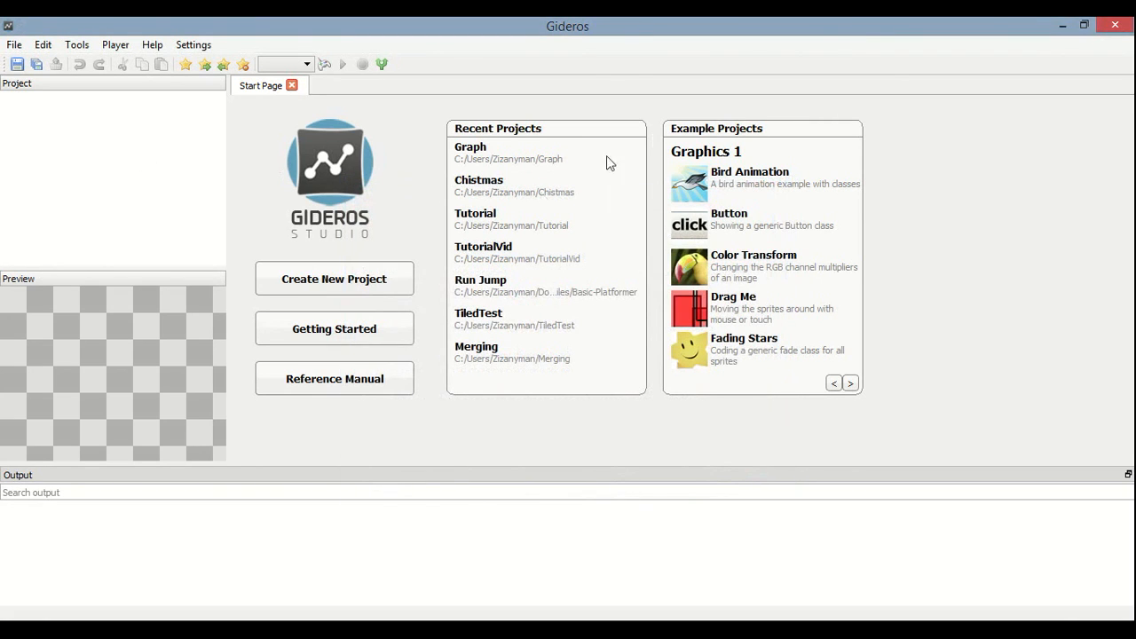
{"action": "mouse_move", "coordinate": [939, 142]}
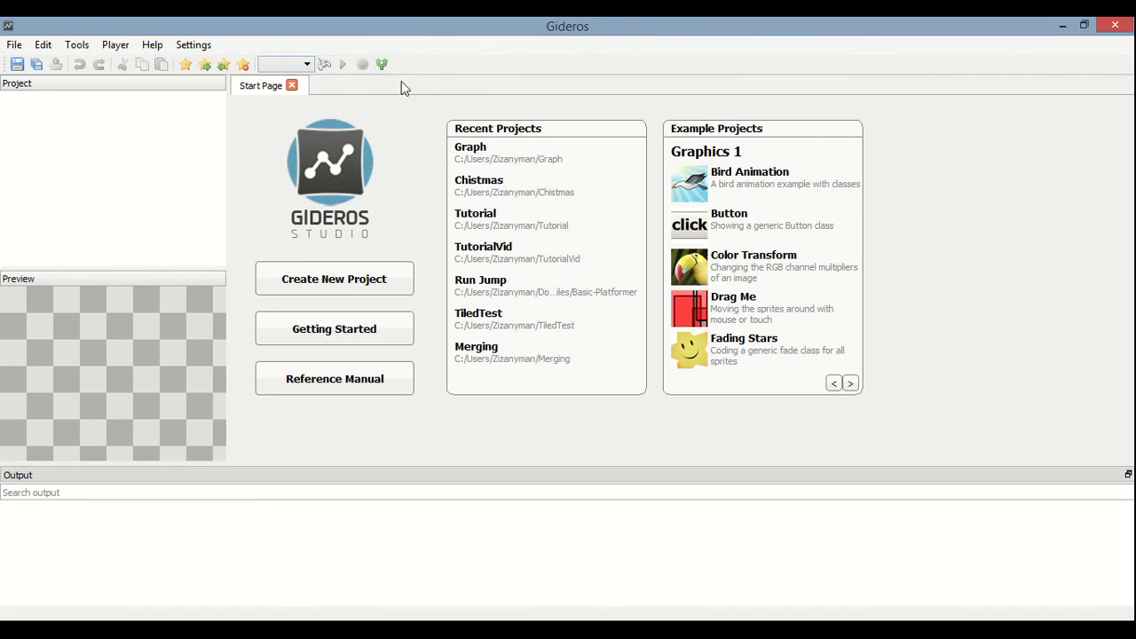
{"action": "mouse_move", "coordinate": [7, 24]}
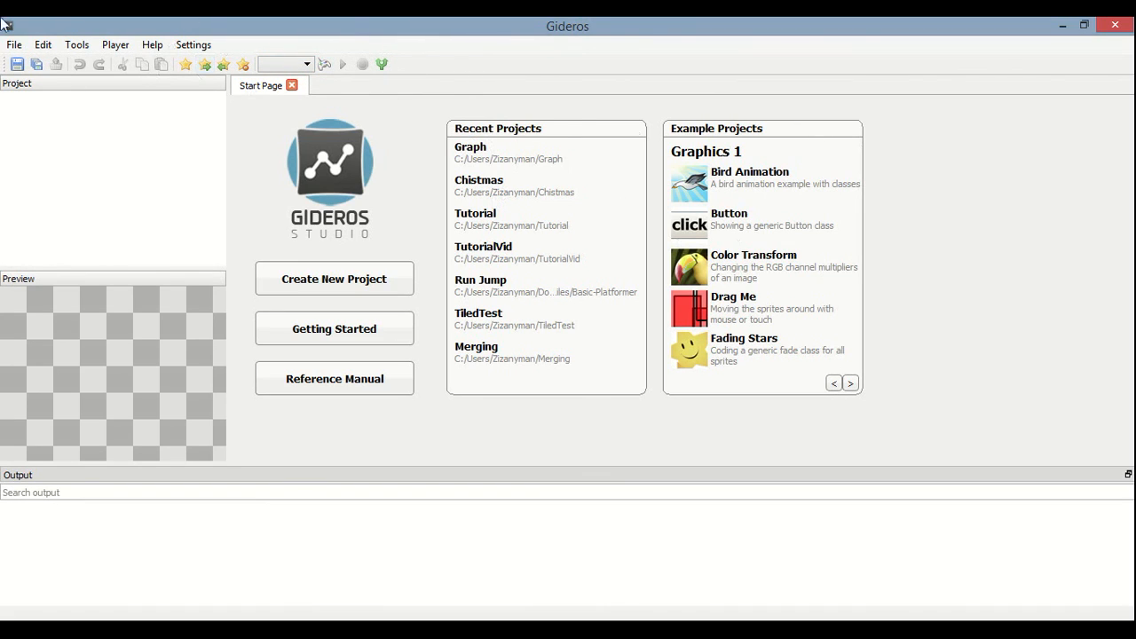
{"action": "mouse_move", "coordinate": [1052, 403]}
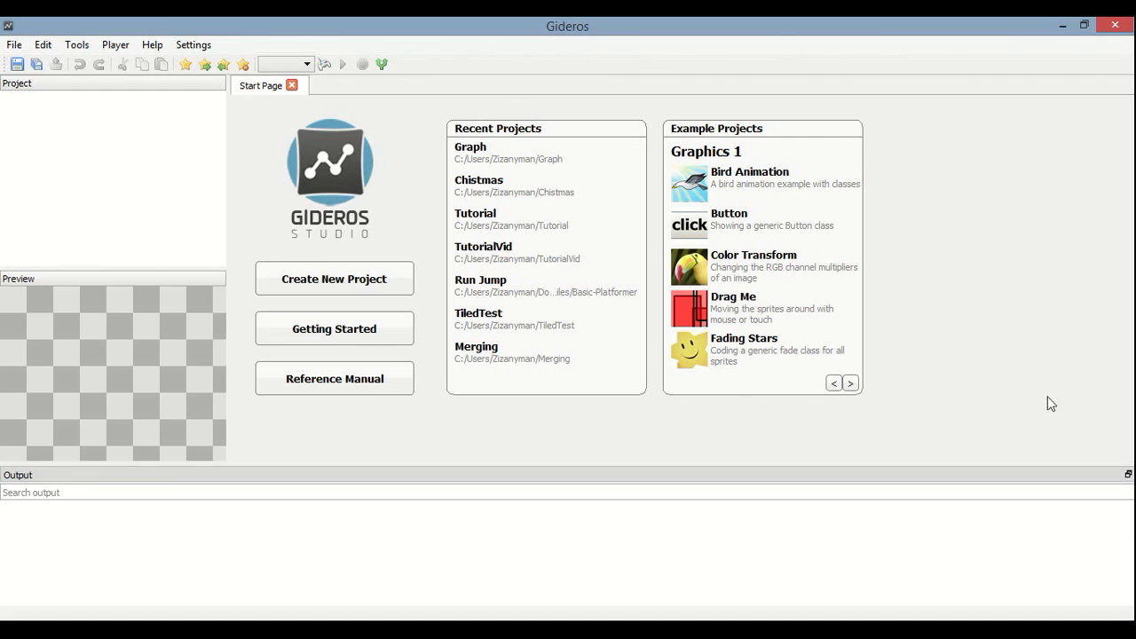
{"action": "mouse_move", "coordinate": [1000, 205]}
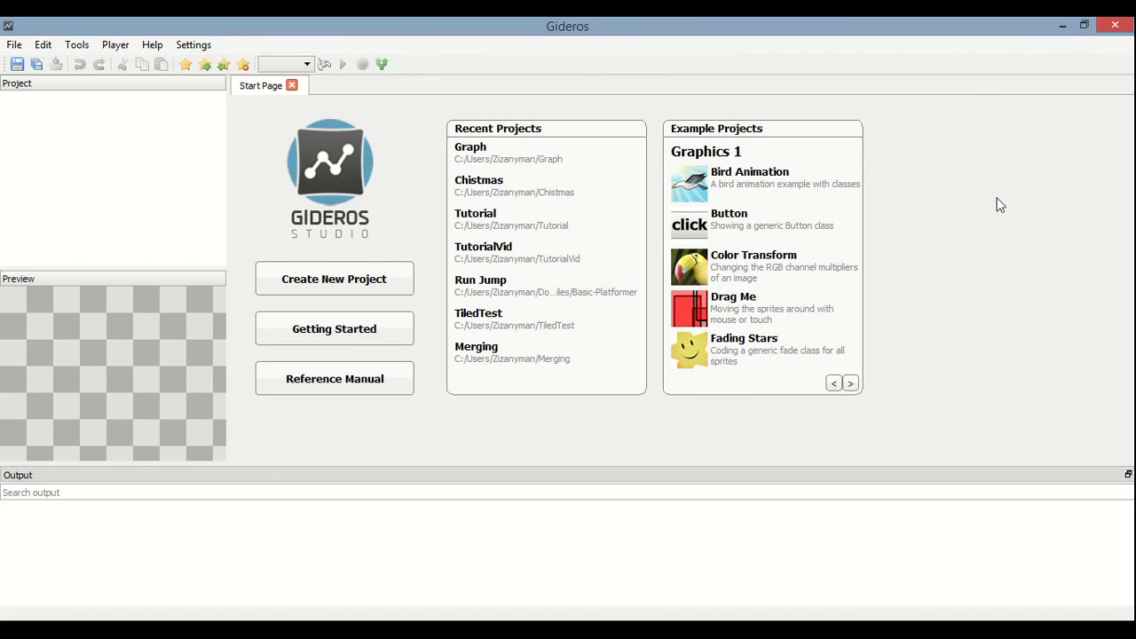
{"action": "mouse_move", "coordinate": [707, 166]}
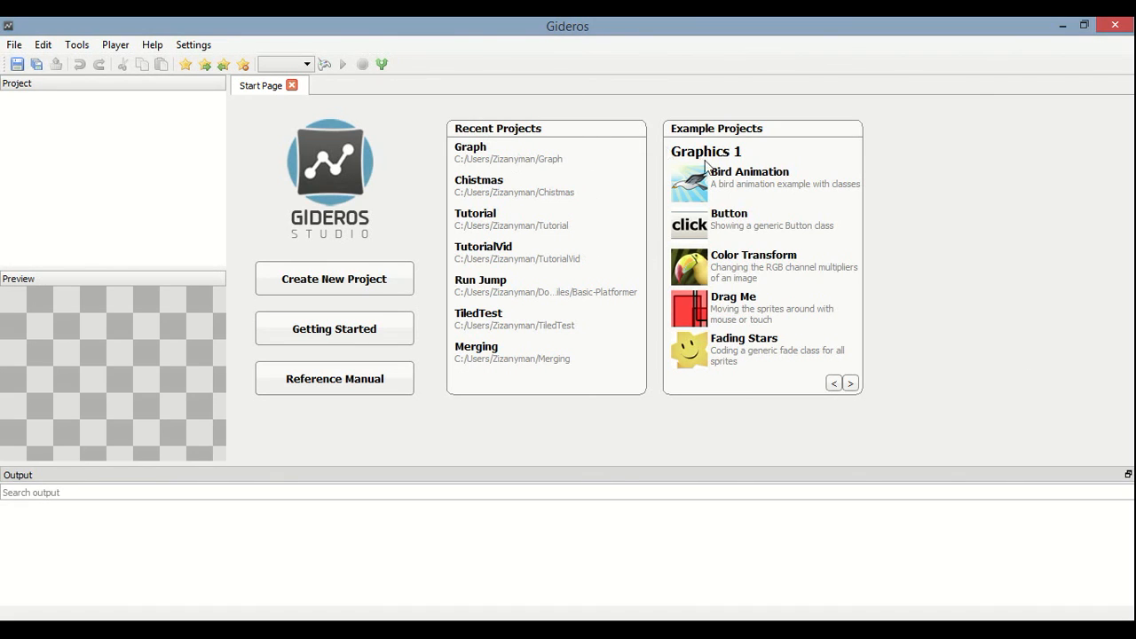
{"action": "mouse_move", "coordinate": [906, 111]}
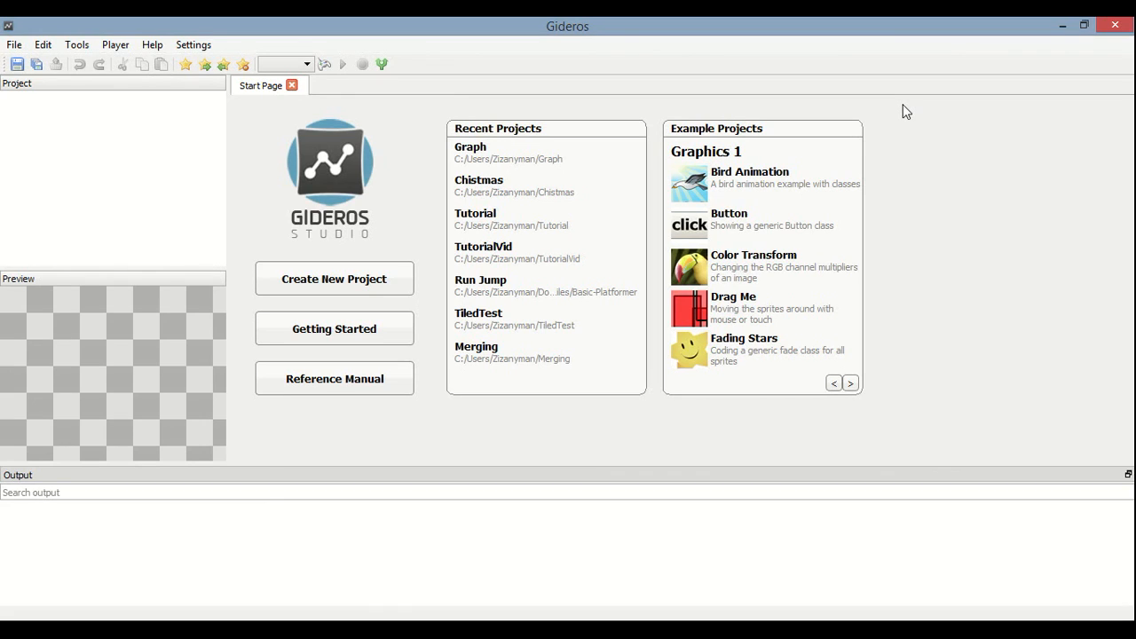